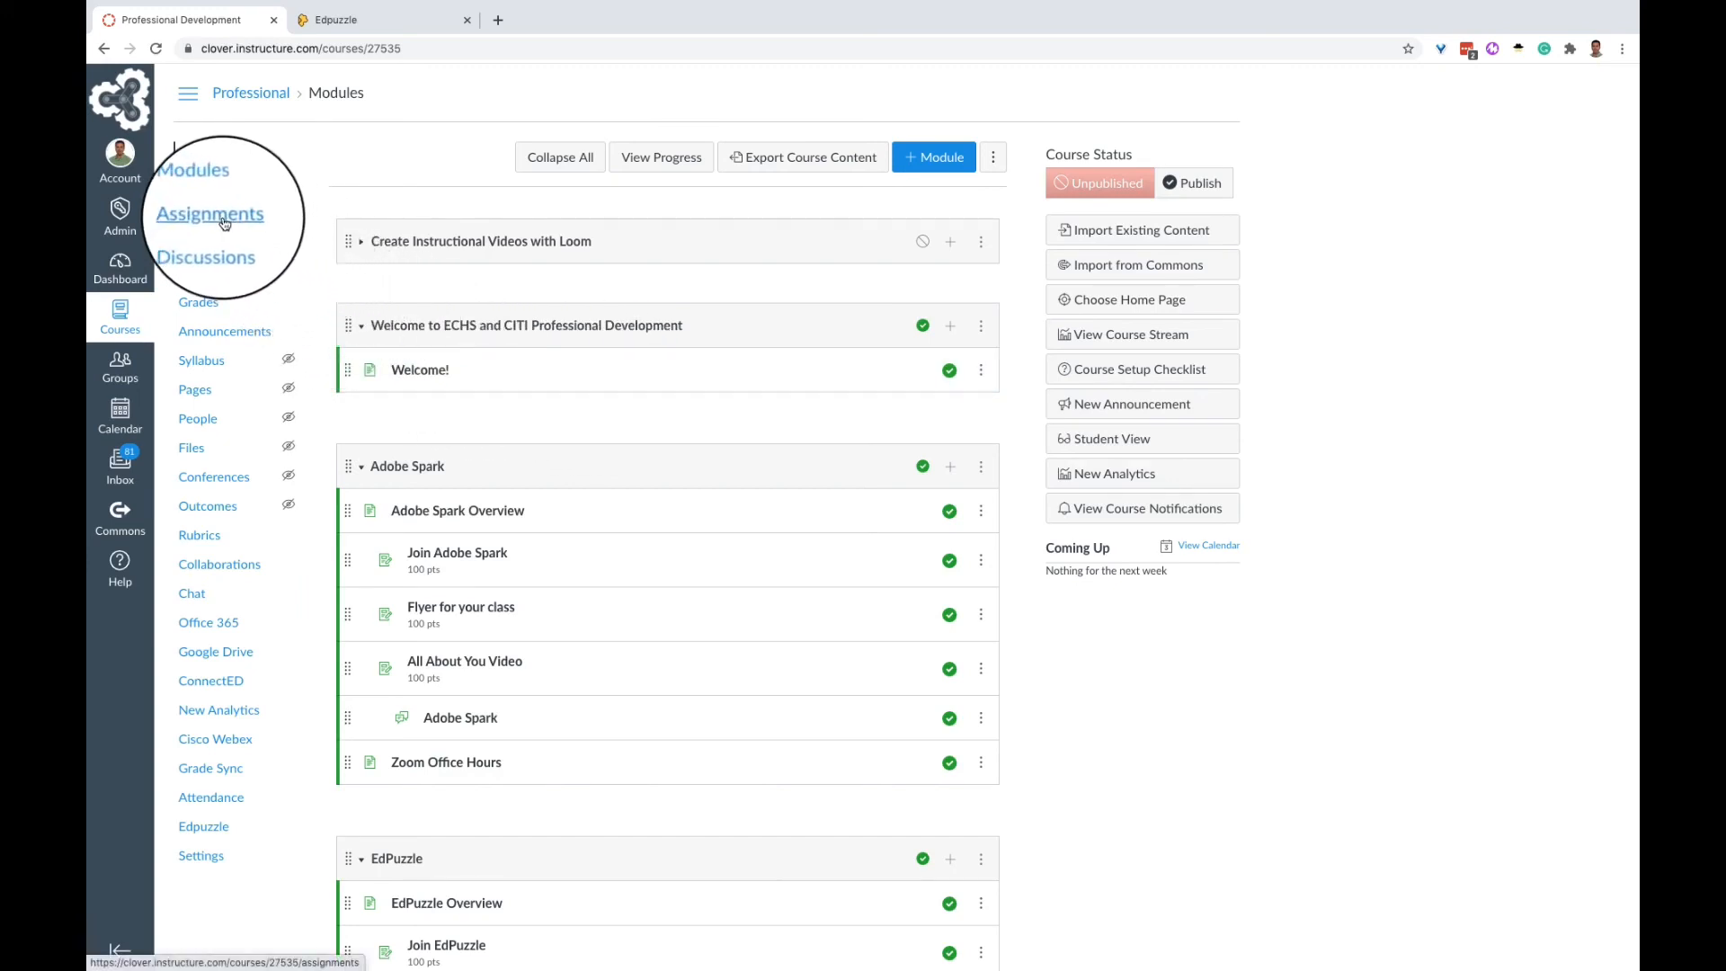
- Go to the course's Assignments page from the course navigation
left_click(208, 213)
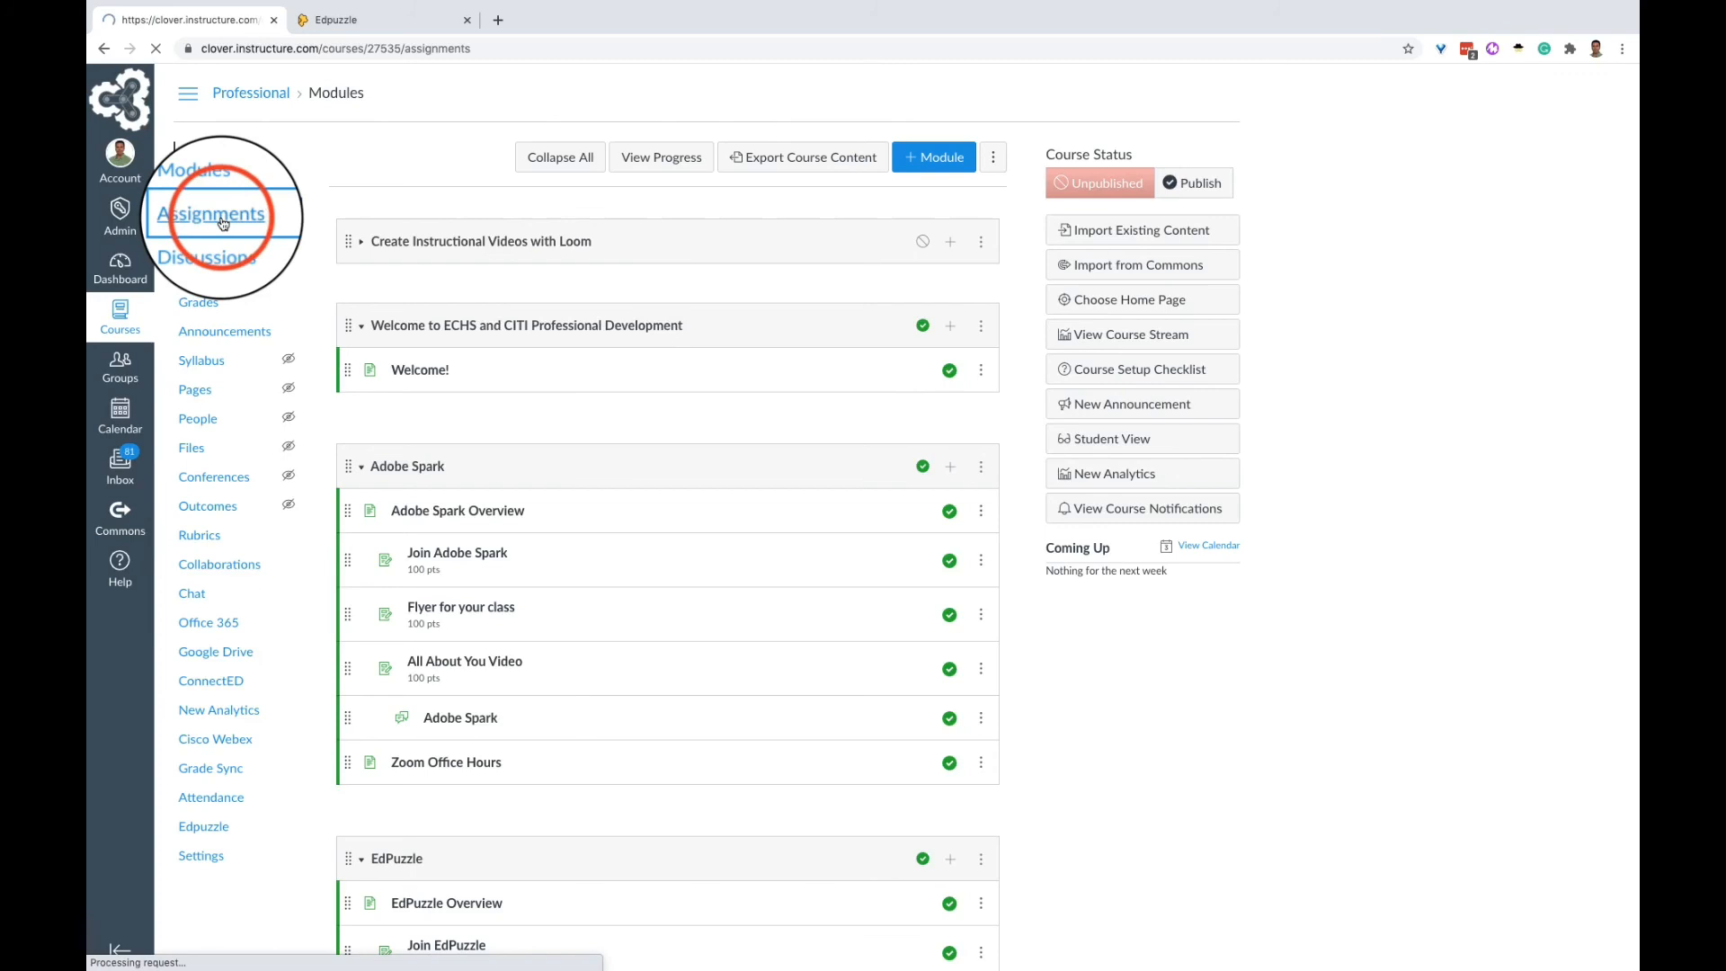
left_click(210, 213)
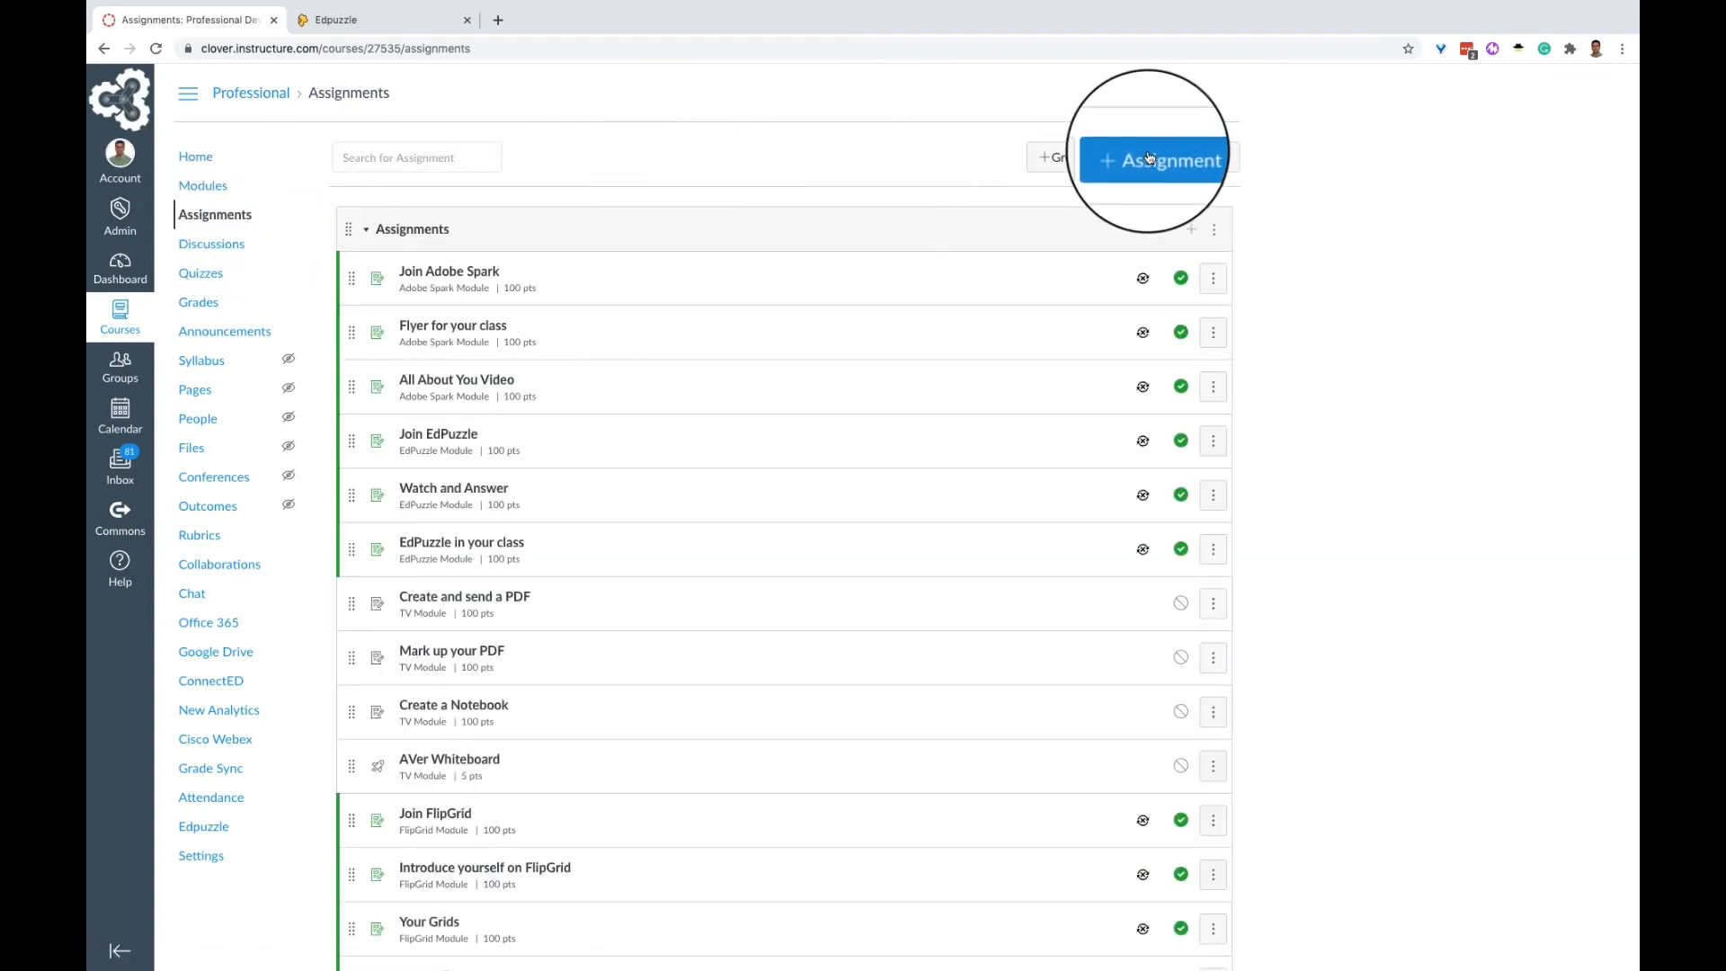
- Create a new assignment and name it 'Sample Ed'
left_click(1155, 160)
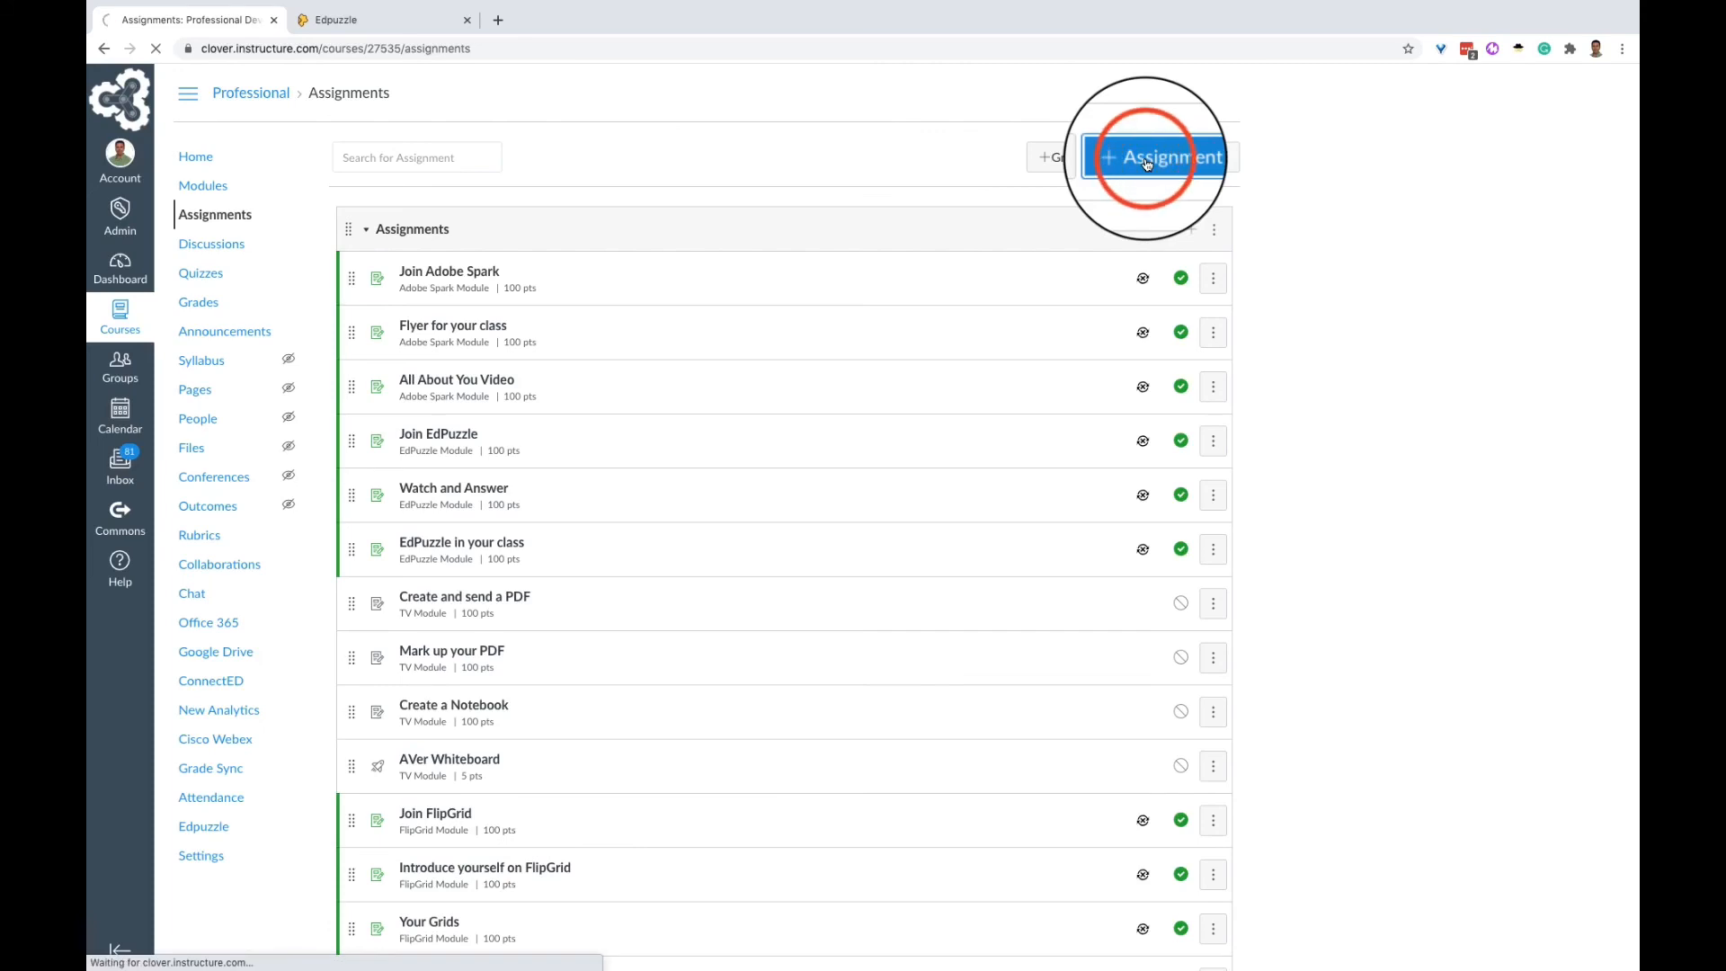
left_click(1158, 156)
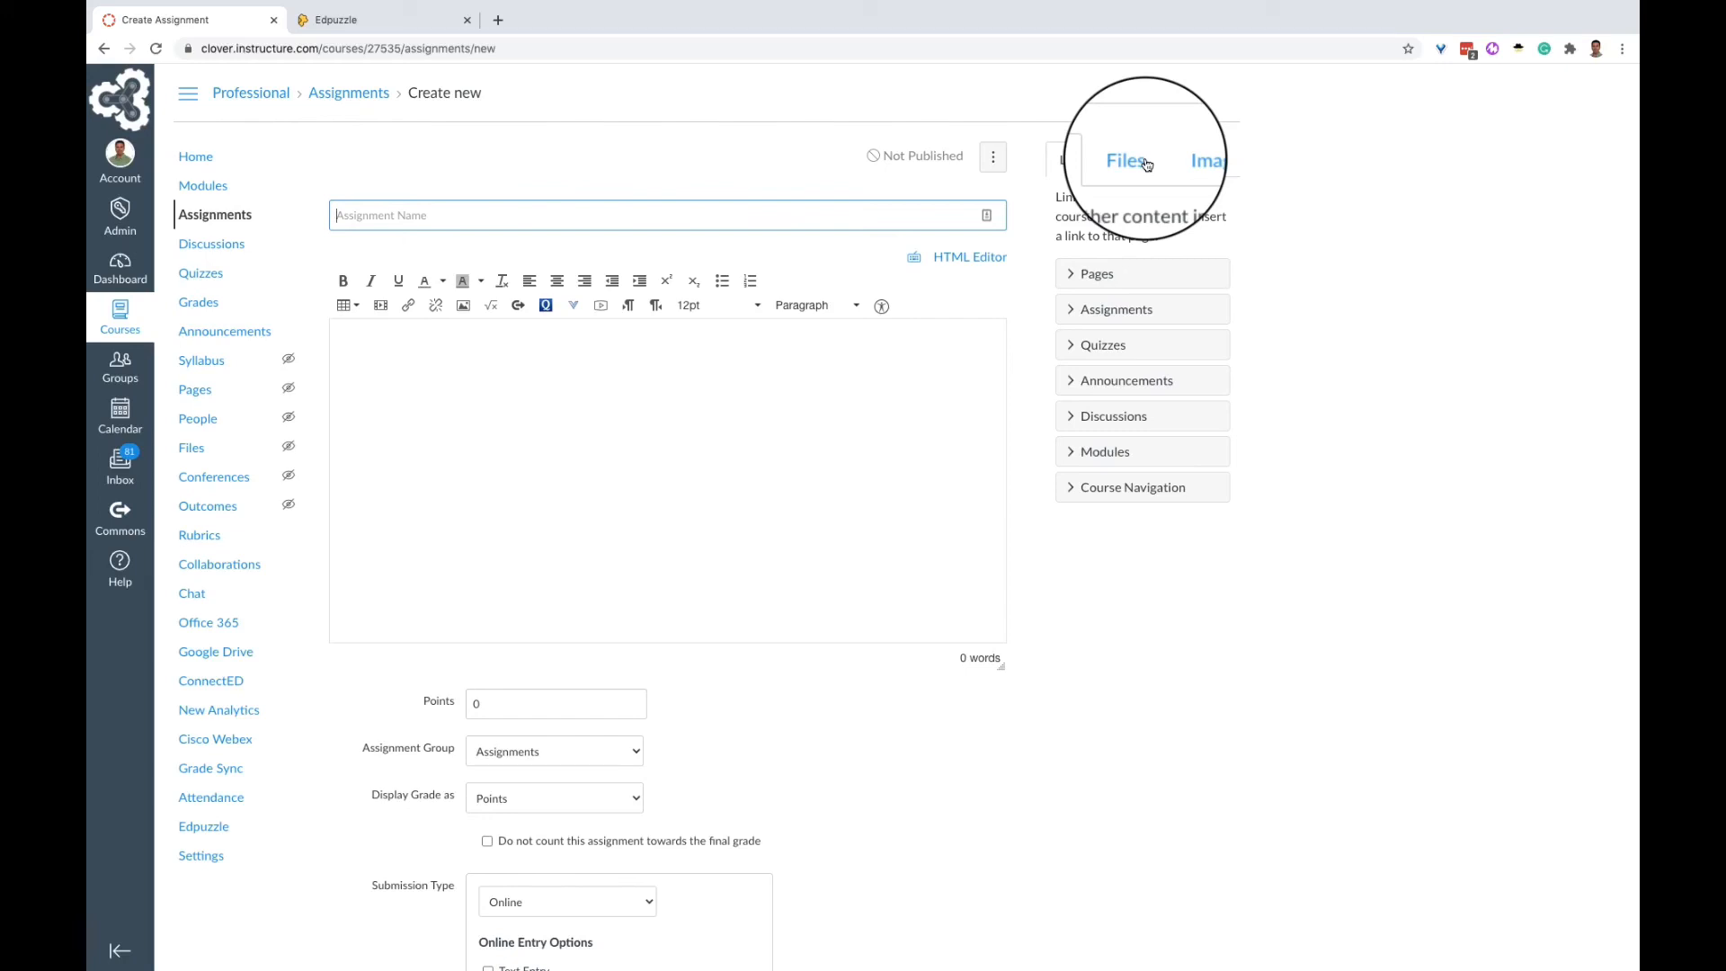
type("Sample Ed")
left_click(555, 703)
type("100")
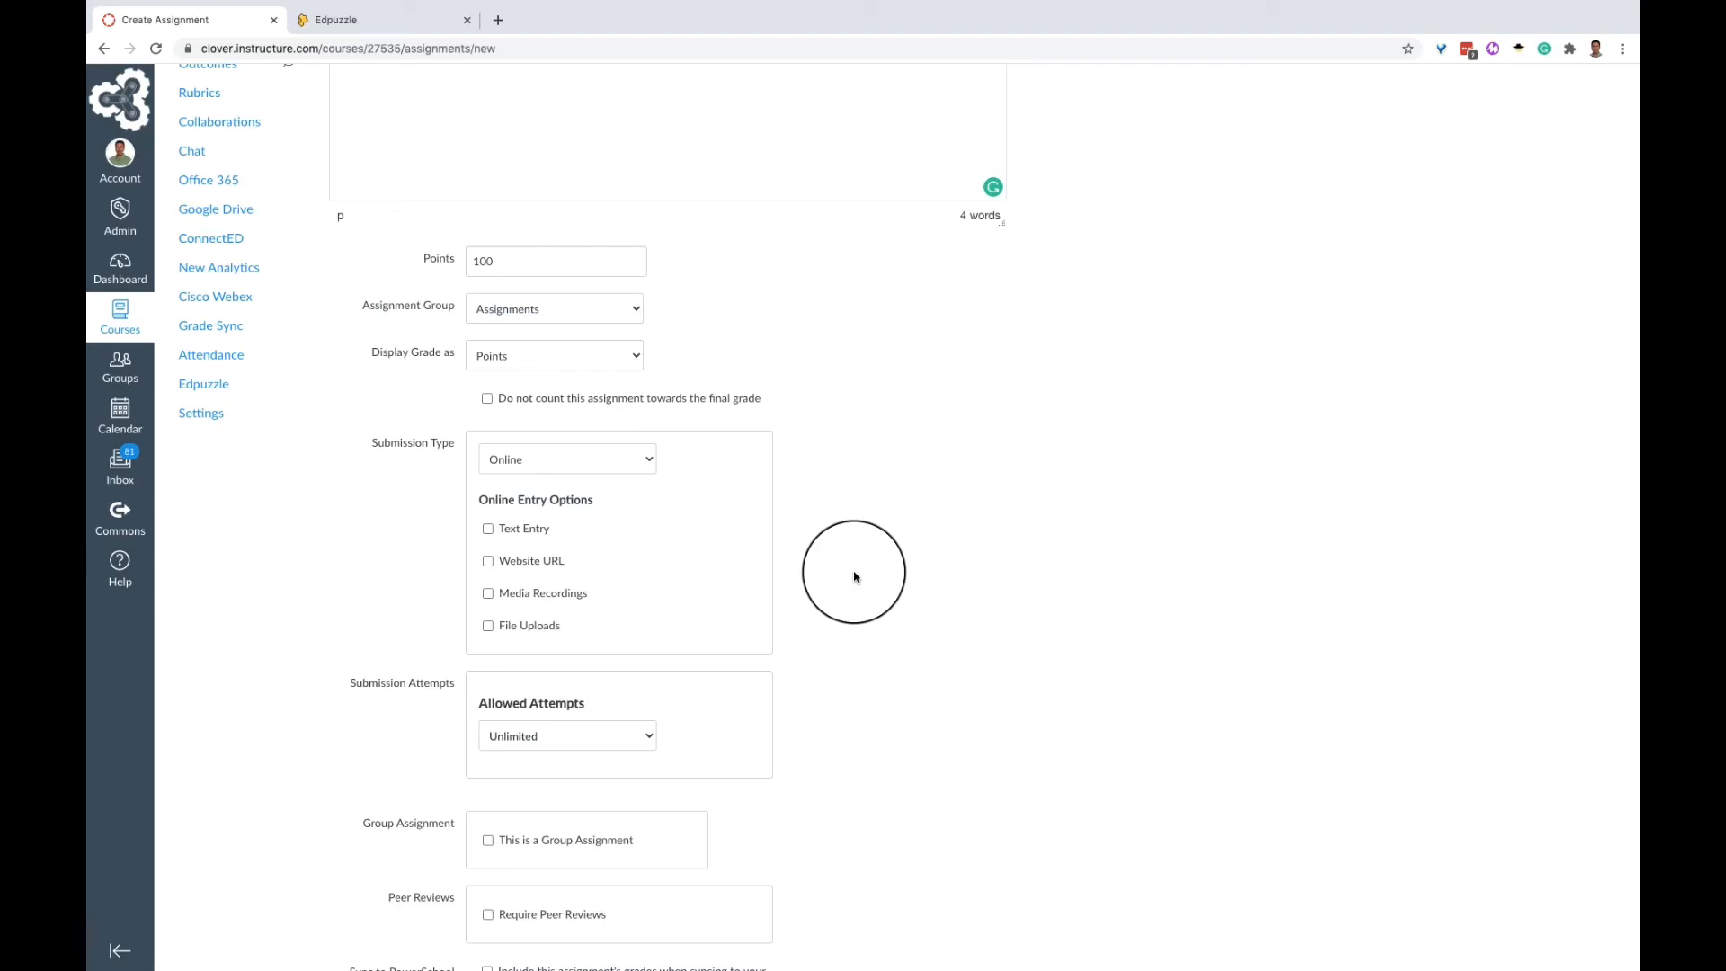
mouse_move(637, 467)
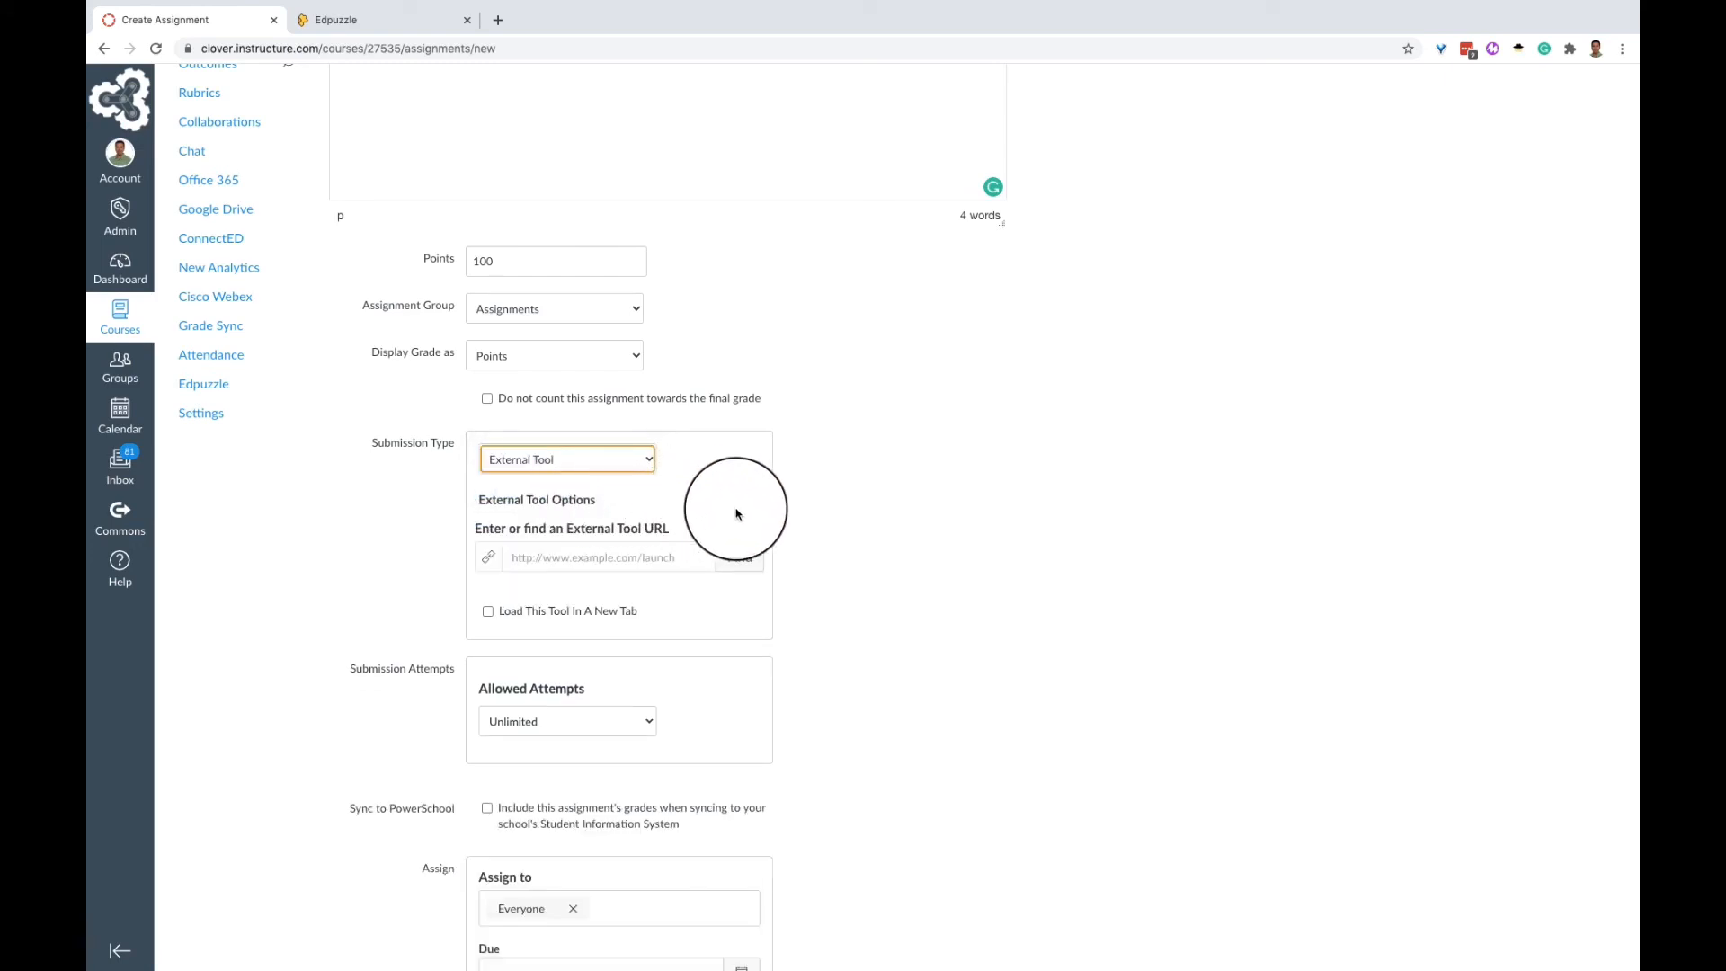
- Browse the available external tools for the External Tool submission type
left_click(737, 557)
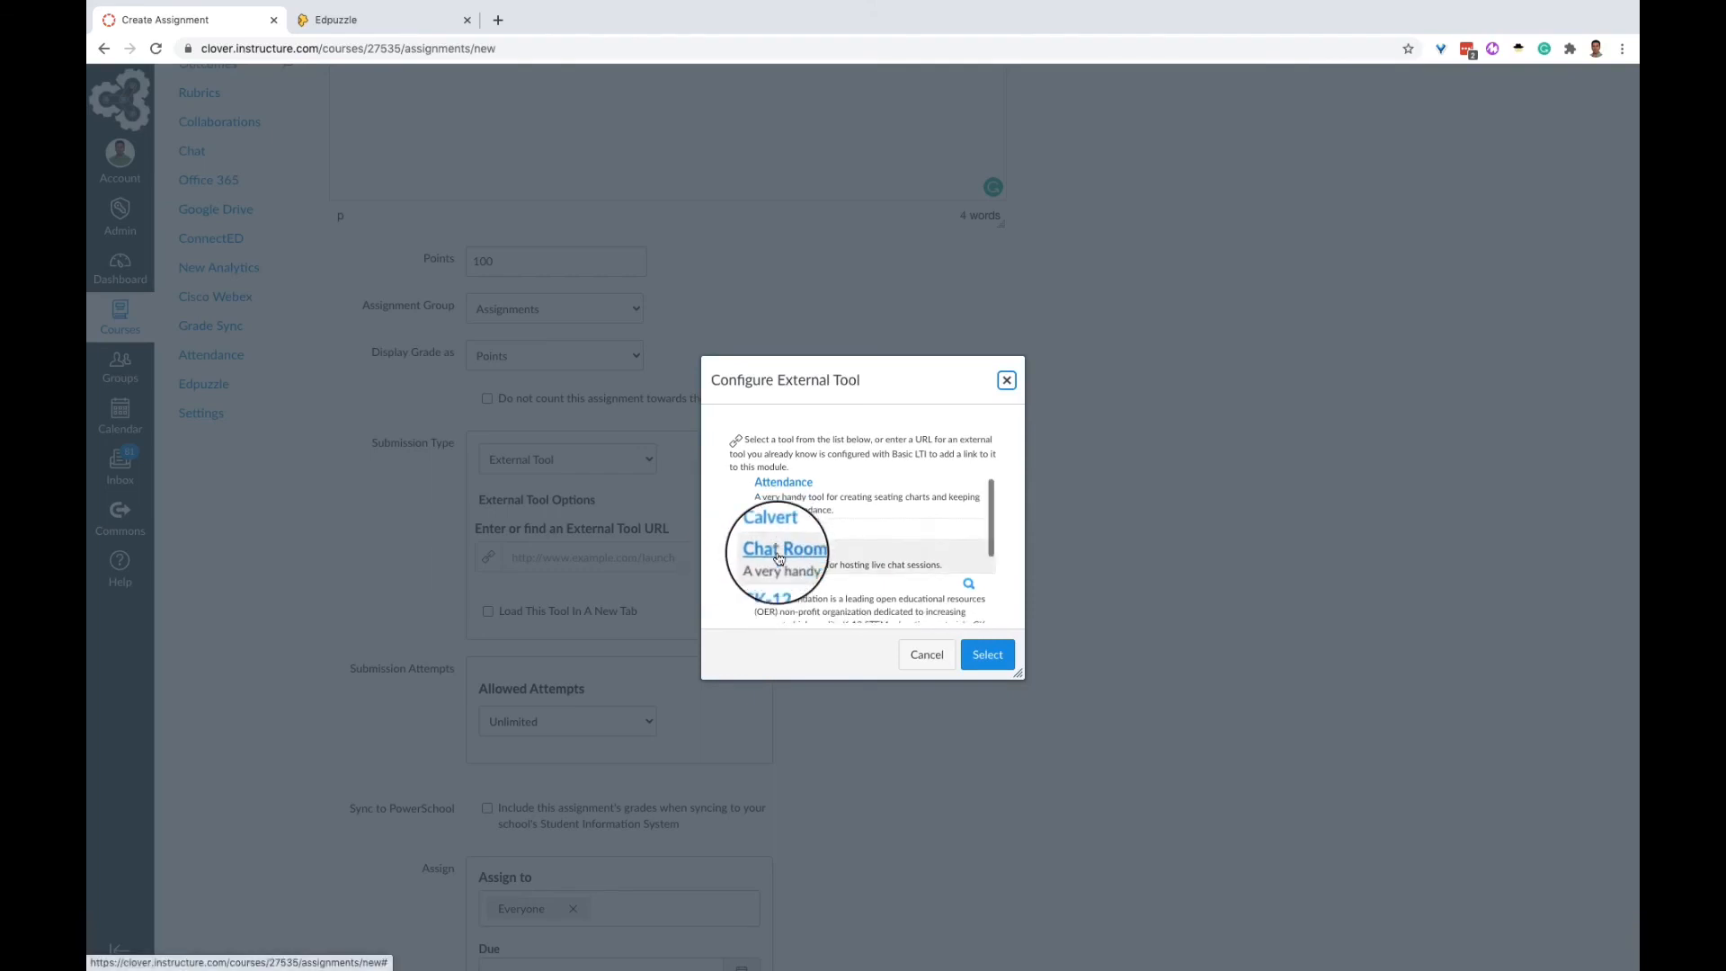
- Scroll the Configure External Tool list to reach Edpuzzle
scroll("down", 3)
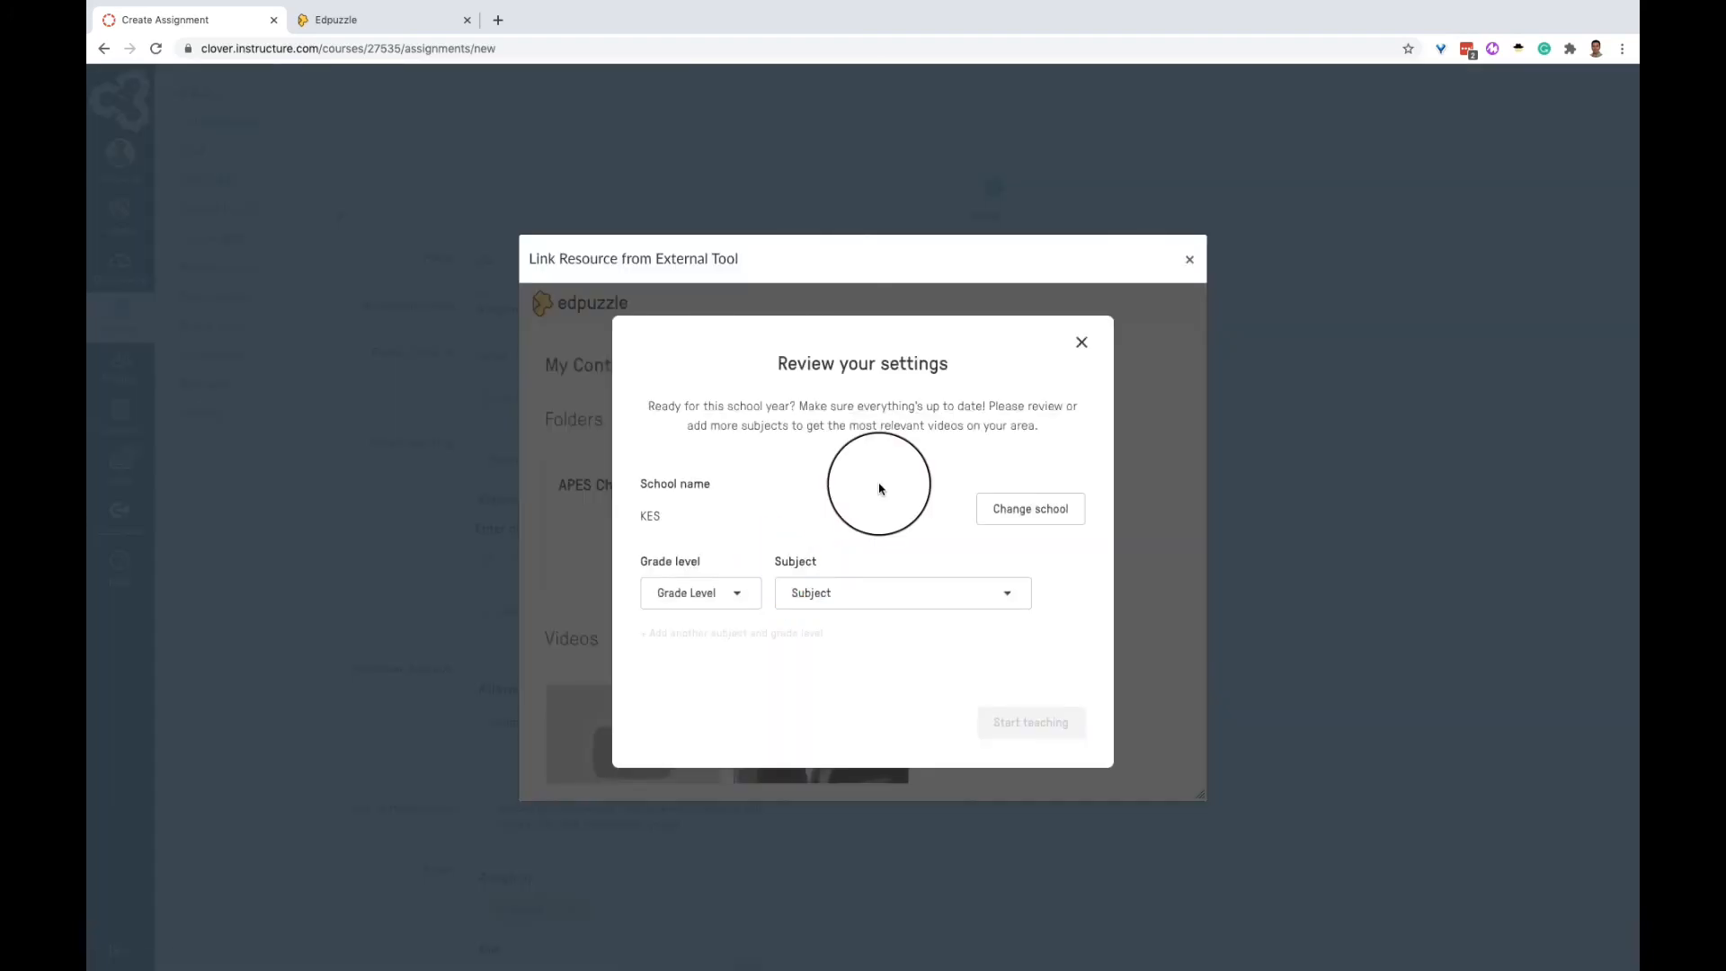
mouse_move(1081, 342)
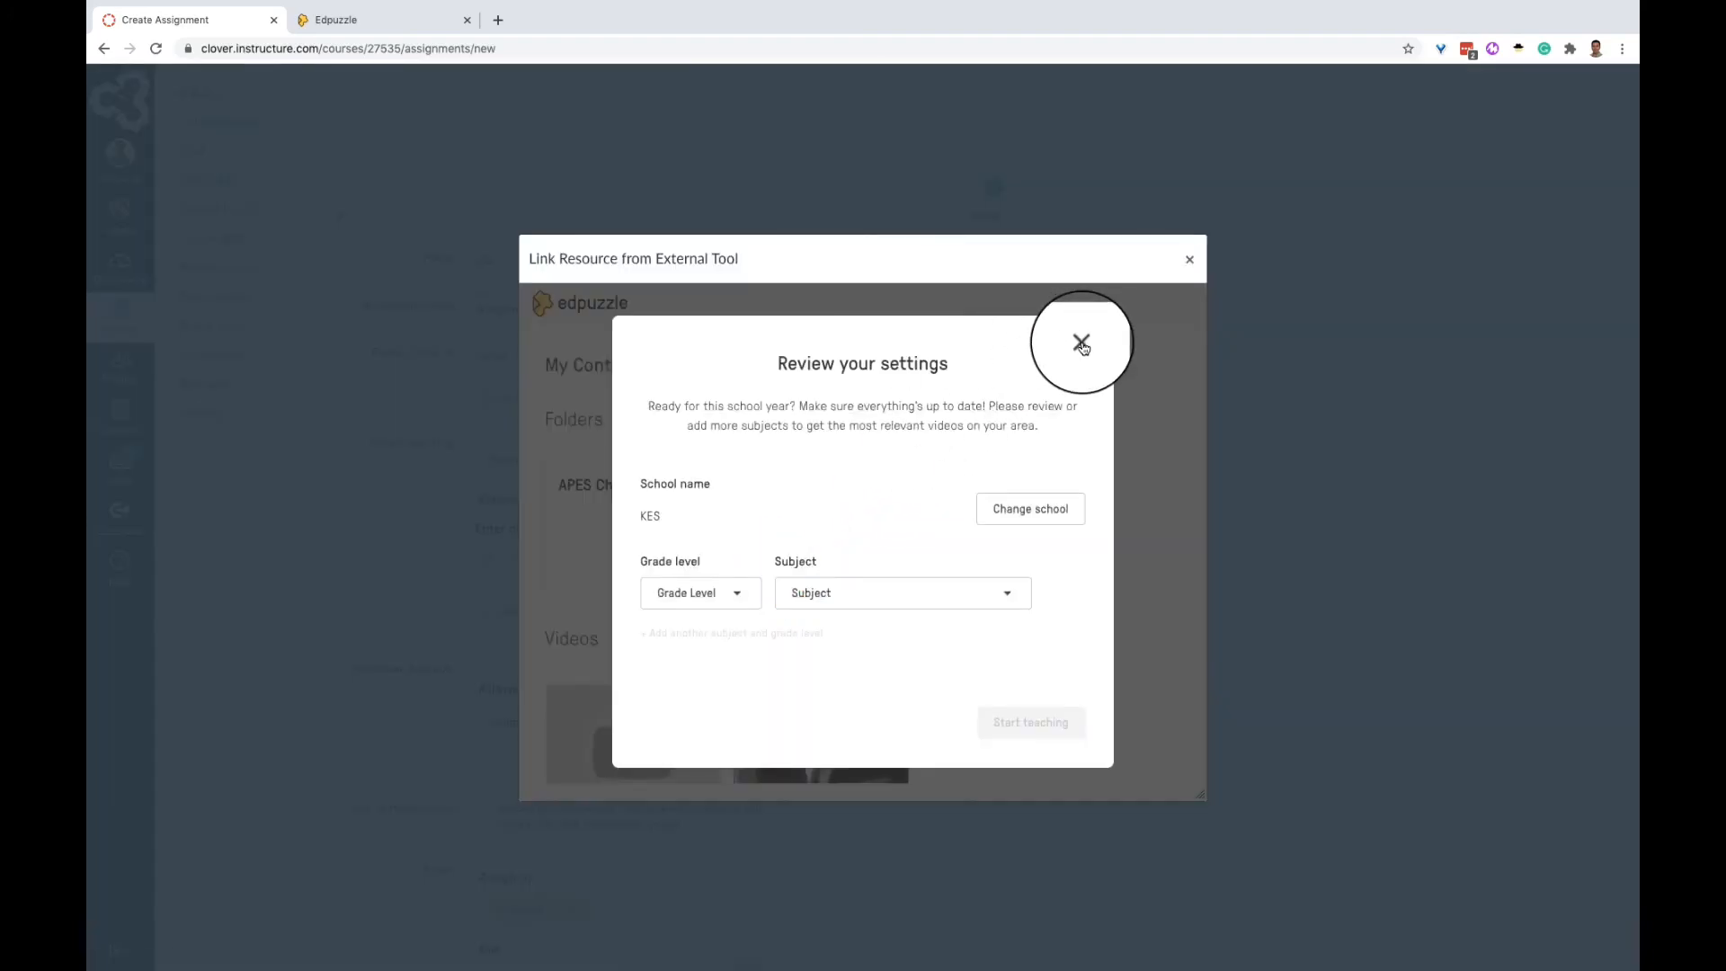
- Dismiss Edpuzzle's settings review prompt and browse the My Content video library
left_click(1080, 341)
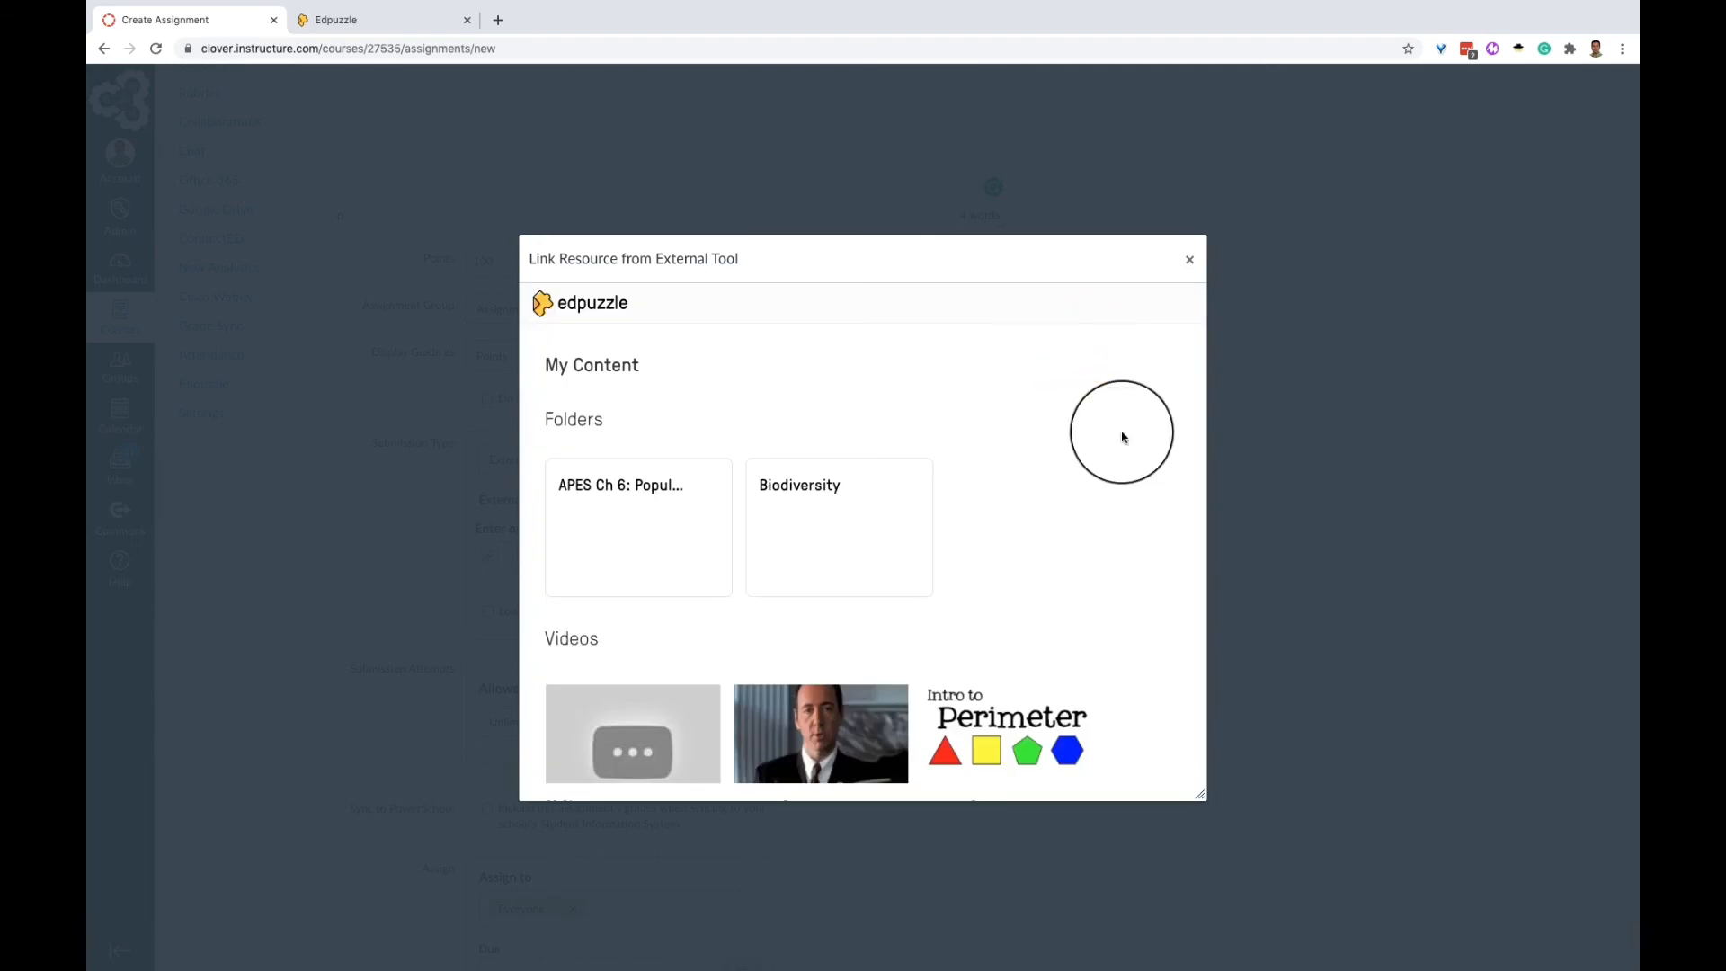
scroll("down", 3)
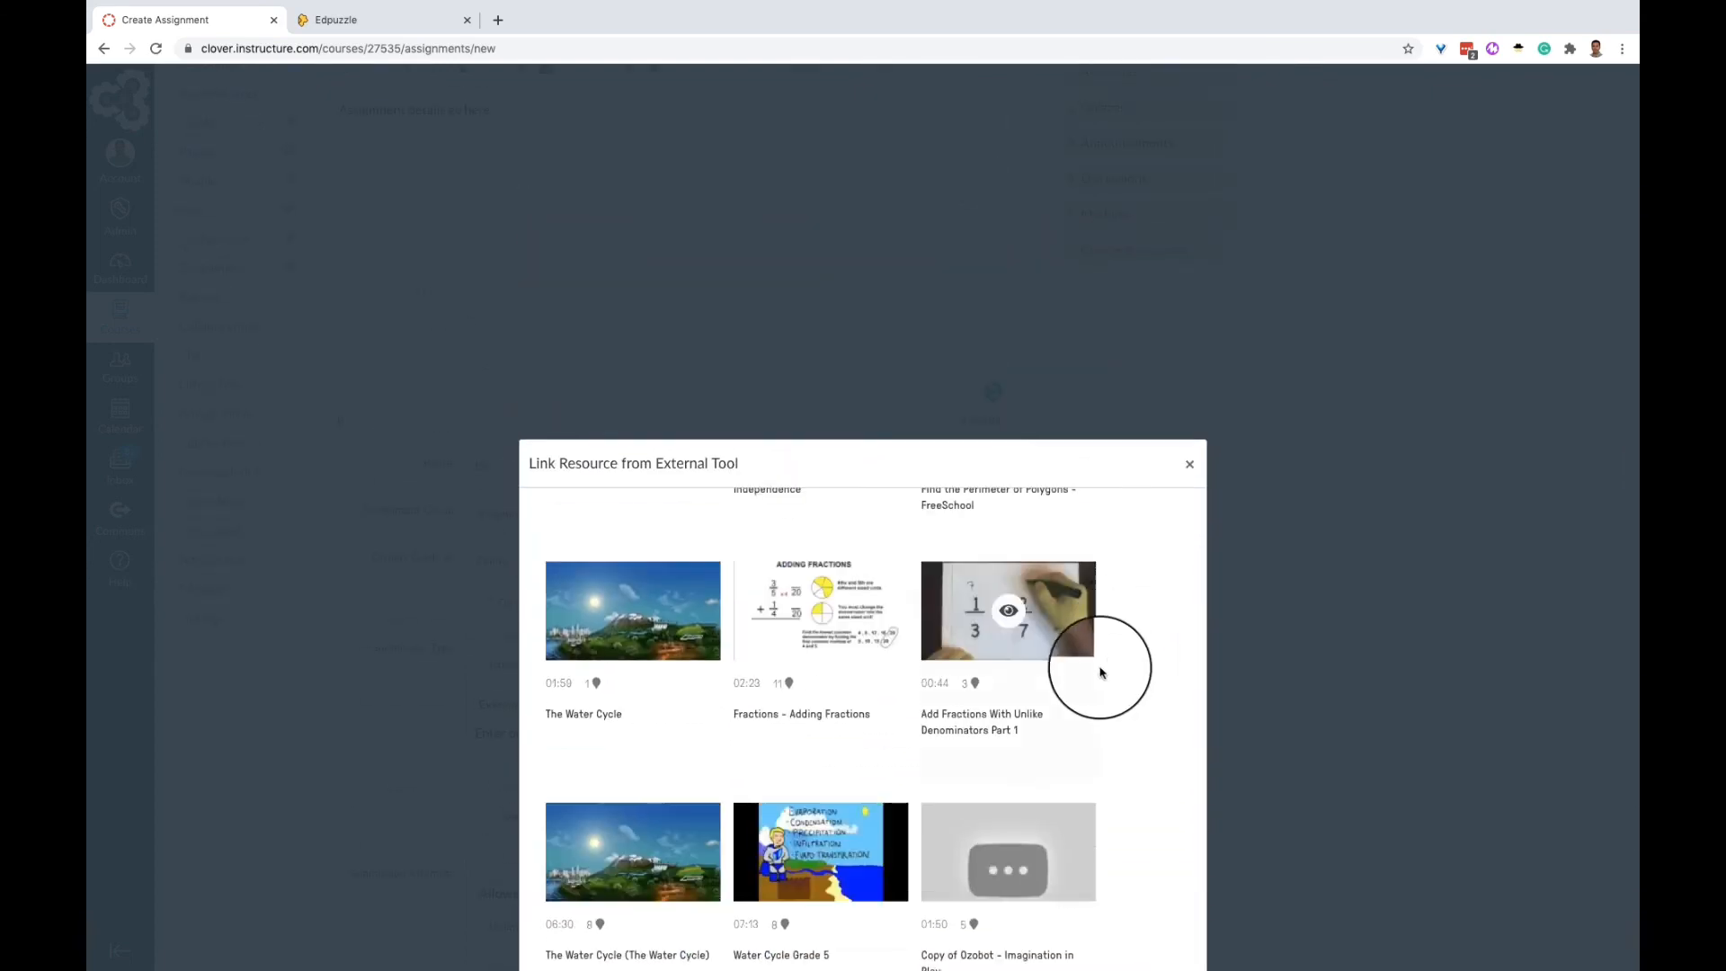
scroll("down", 3)
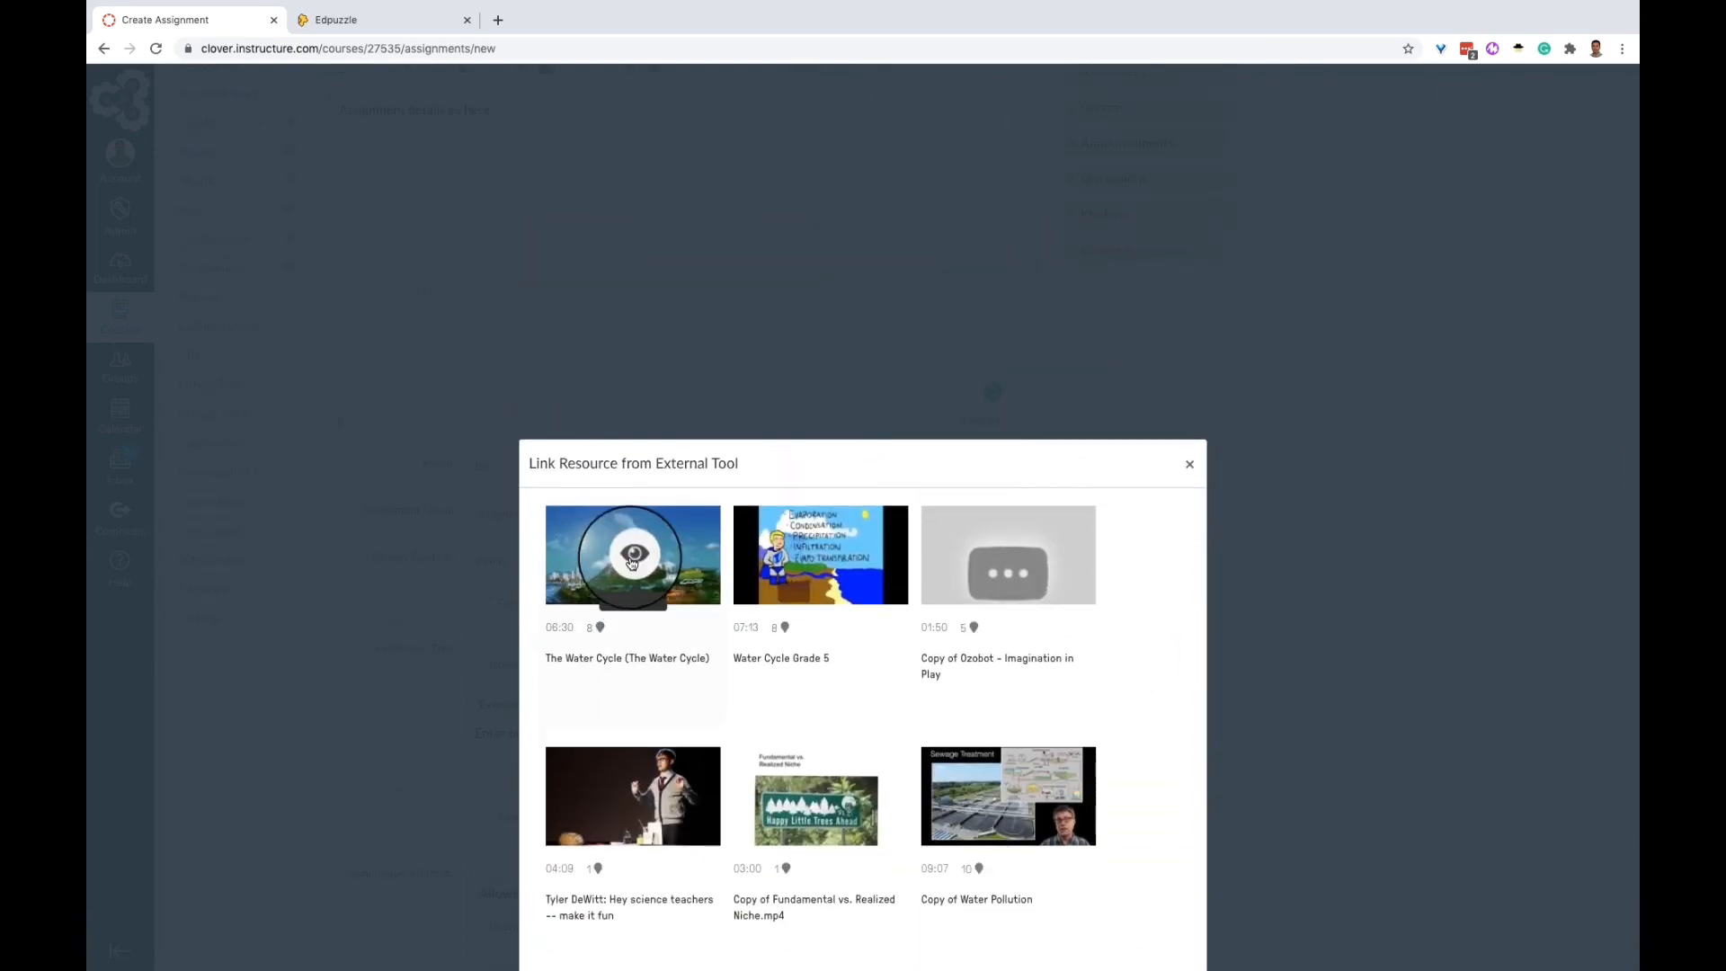
- Assign The Water Cycle video to Professional Development and confirm
left_click(632, 555)
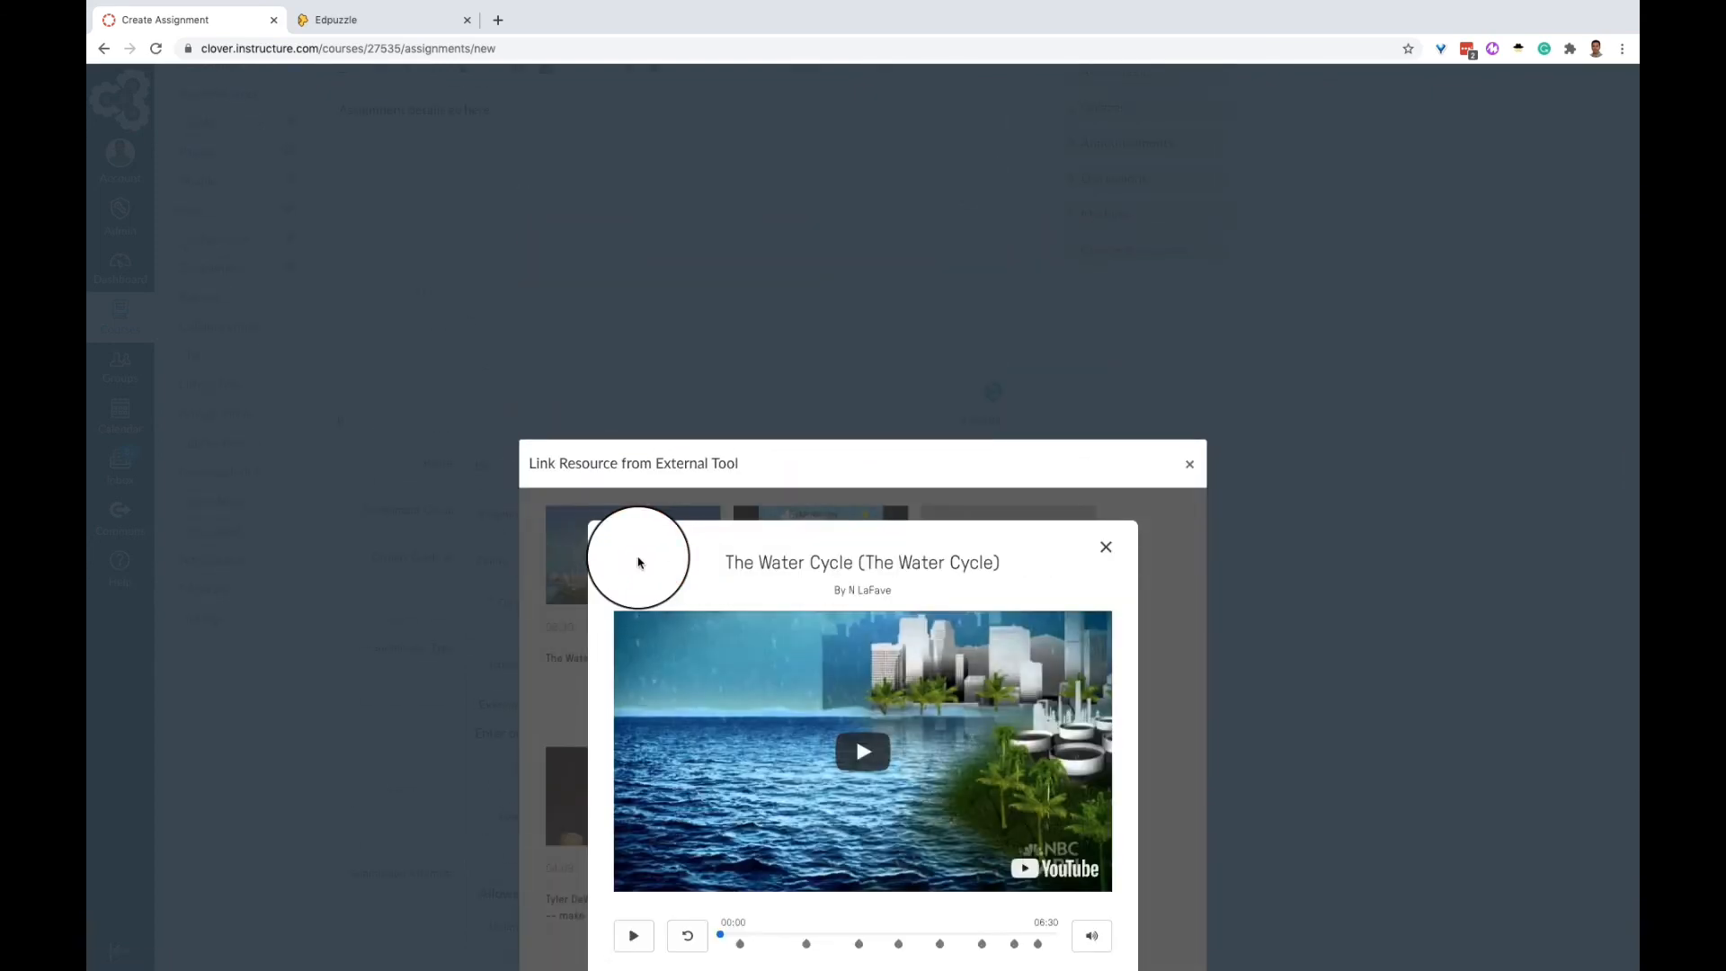
mouse_move(716, 685)
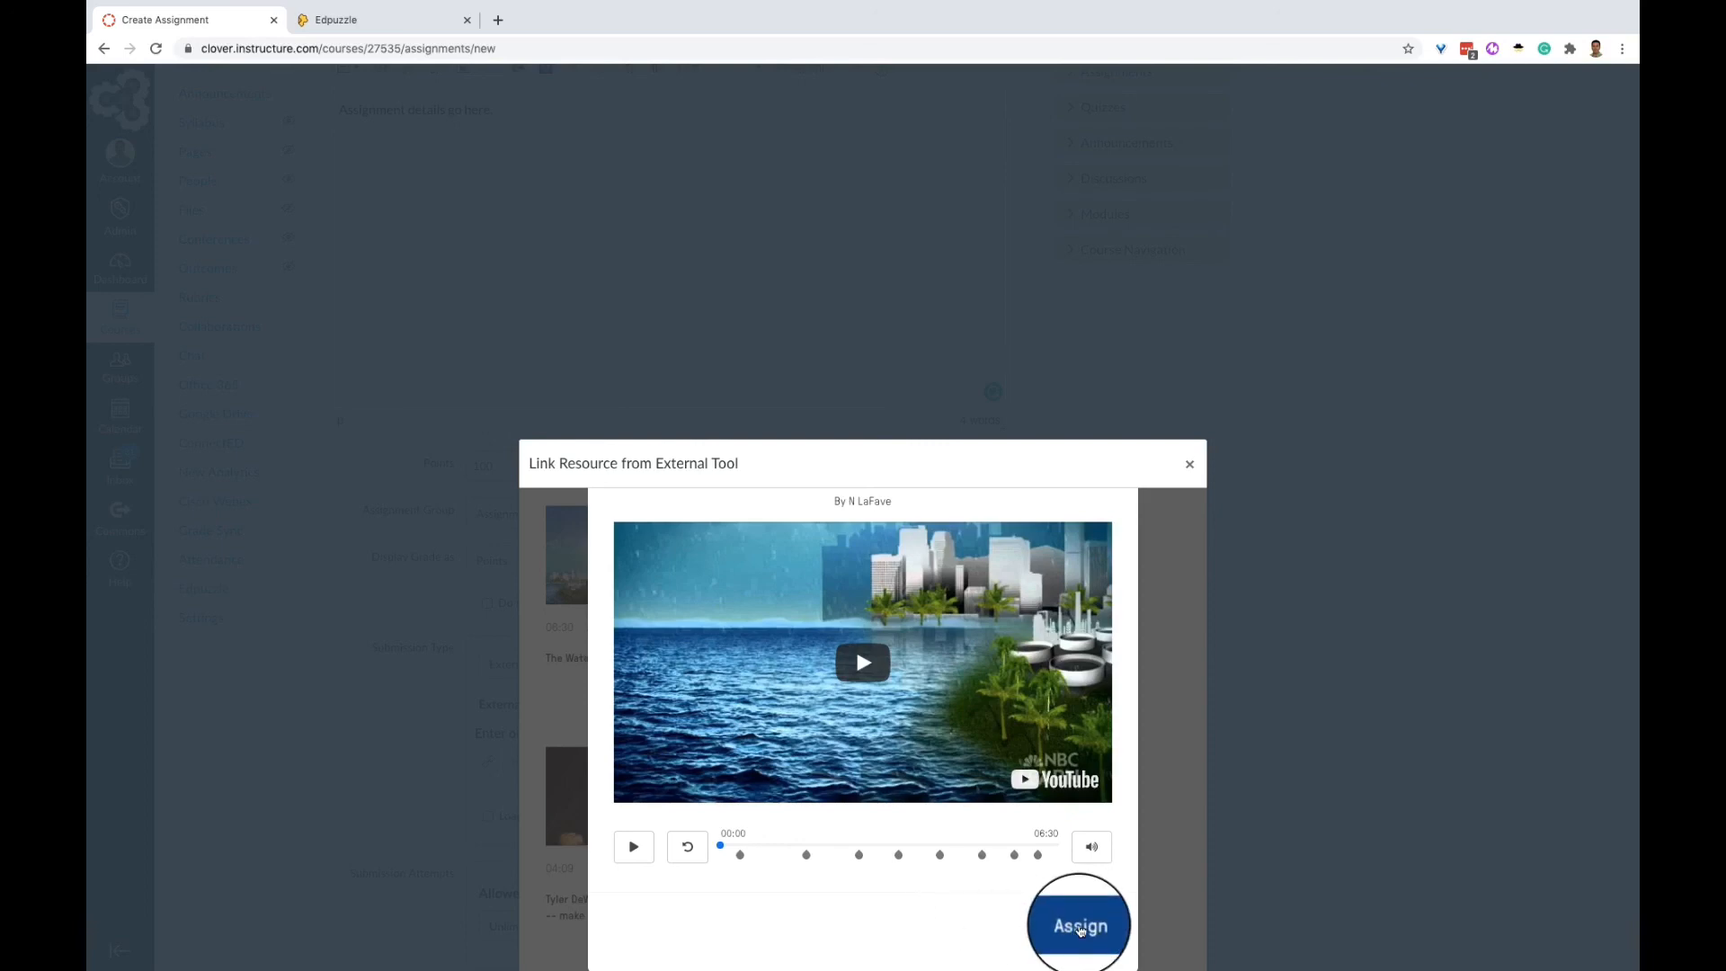
left_click(1077, 924)
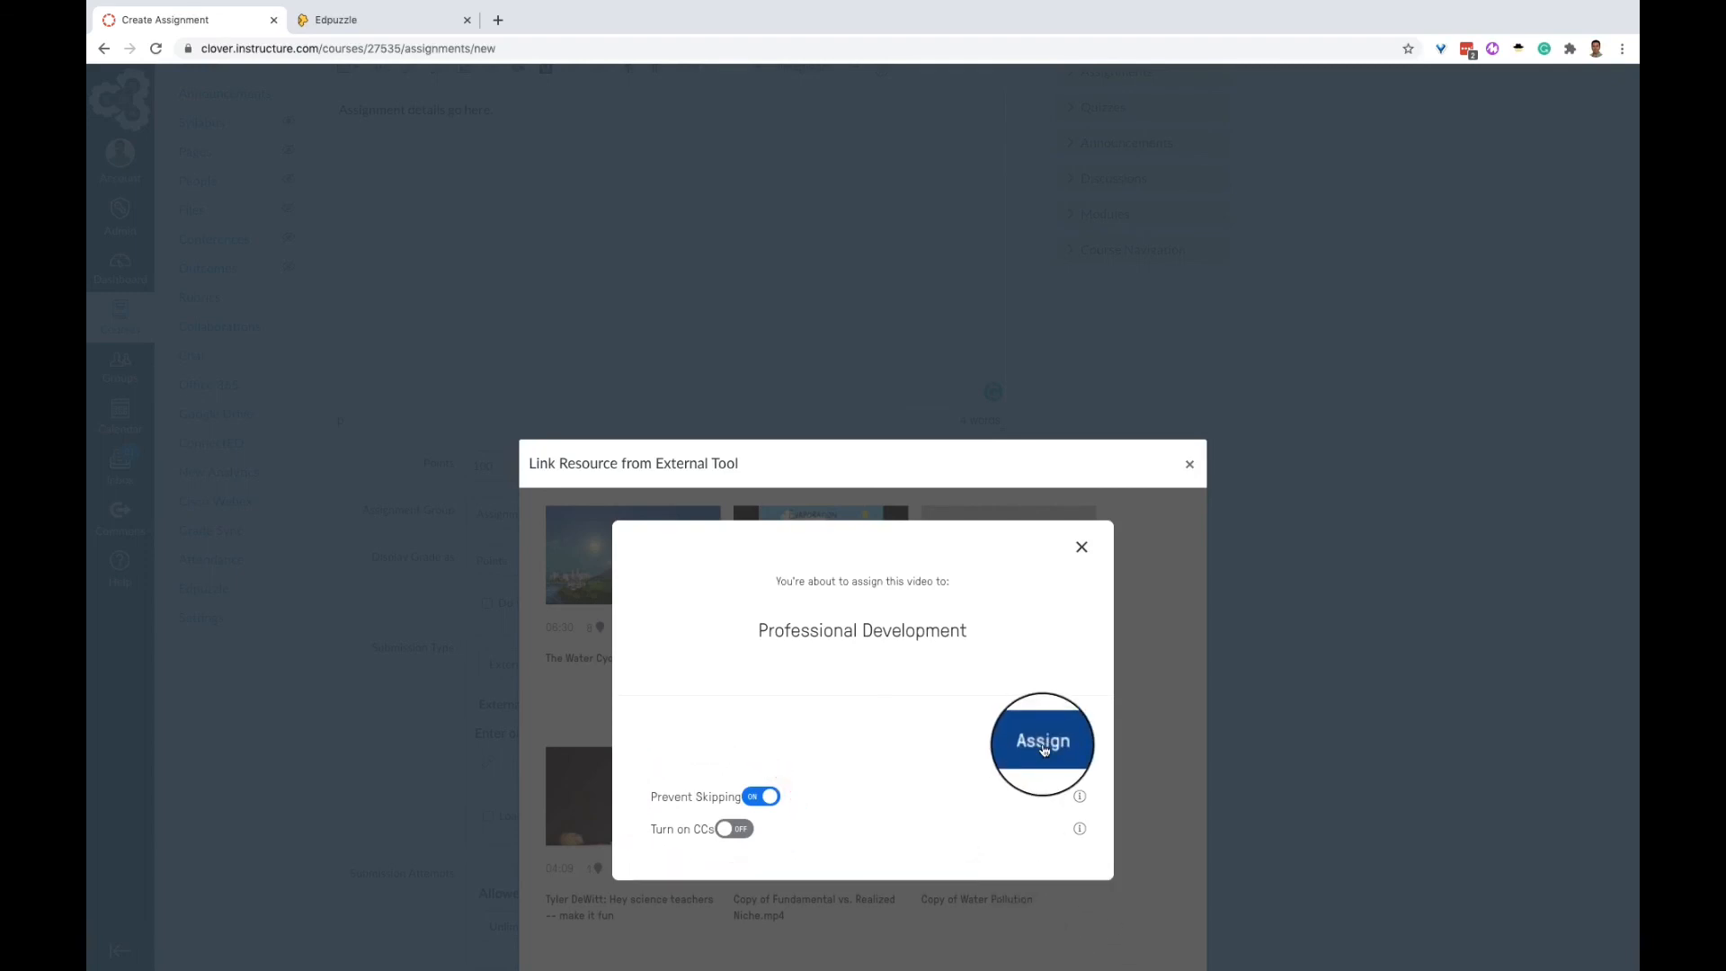
left_click(1041, 739)
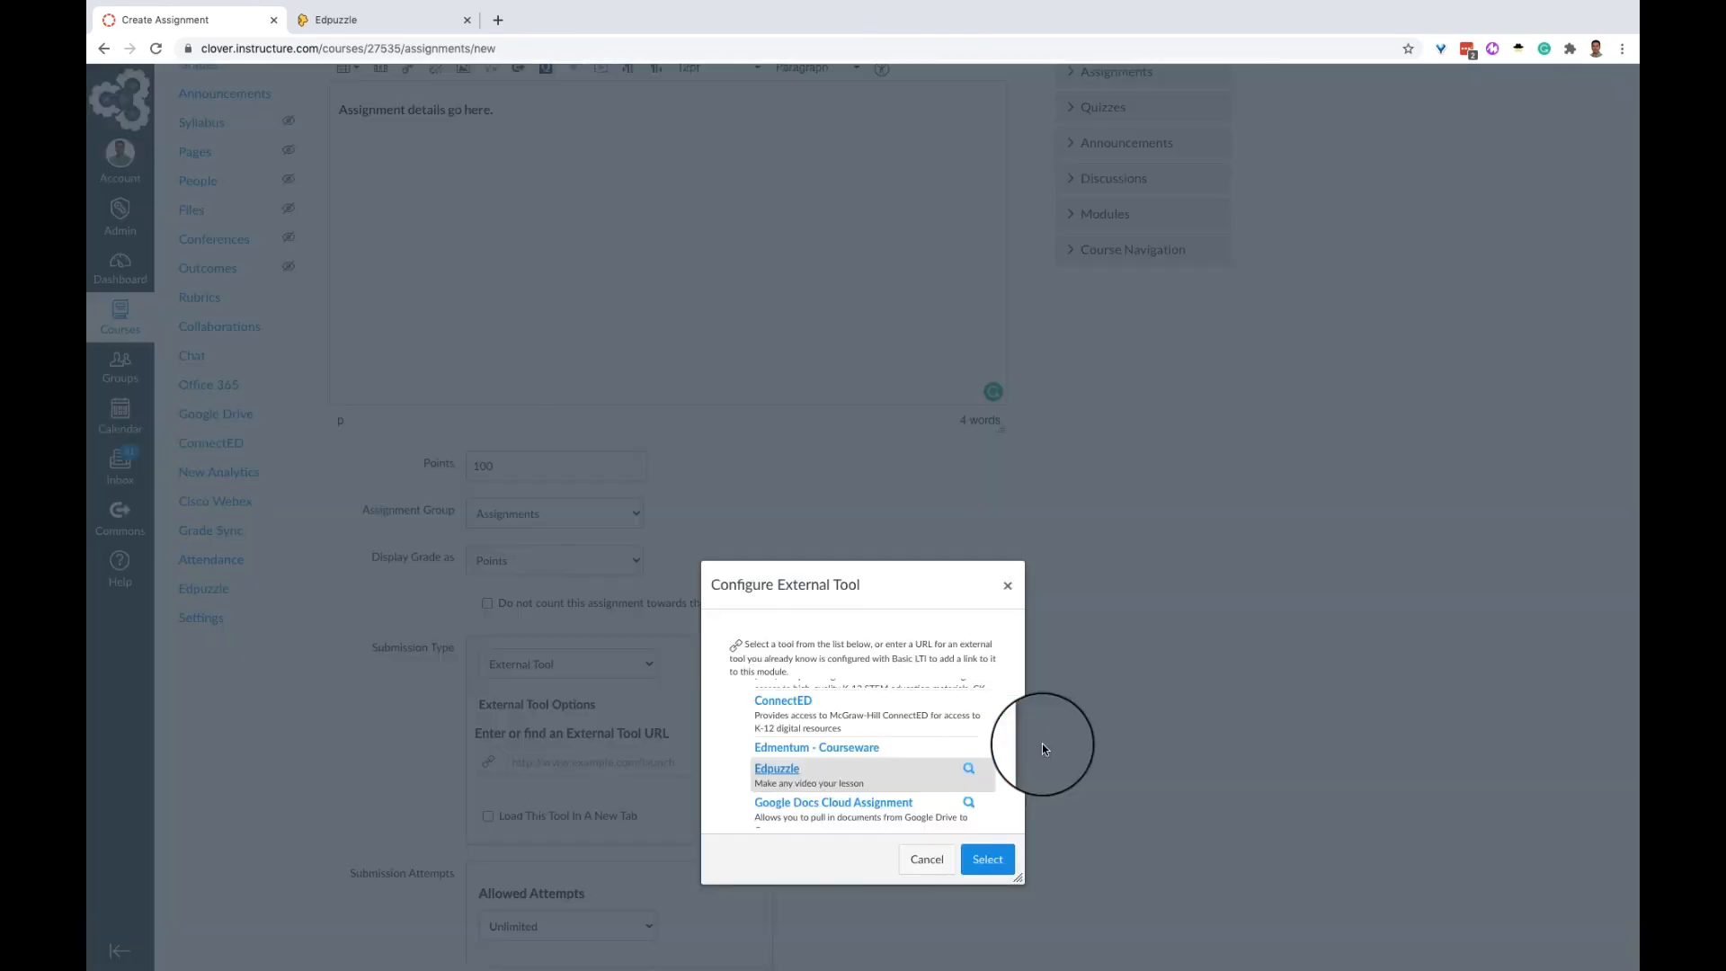
mouse_move(1023, 809)
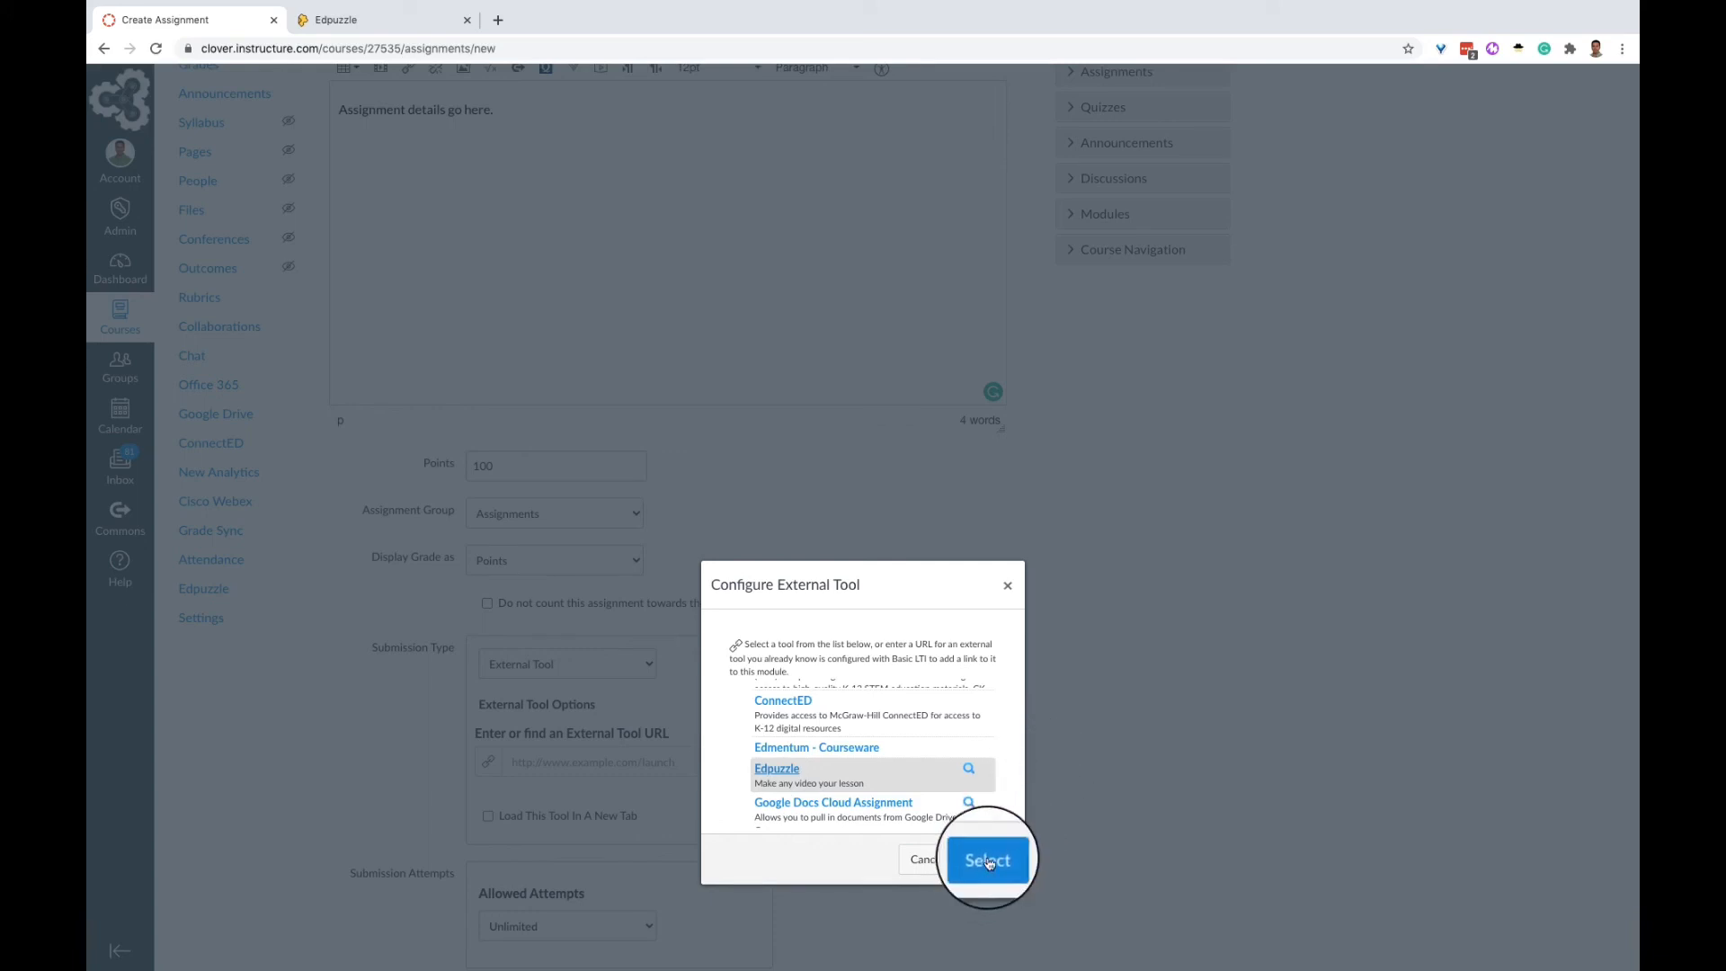
- Select Edpuzzle so its assignment link fills the External Tool URL
left_click(985, 859)
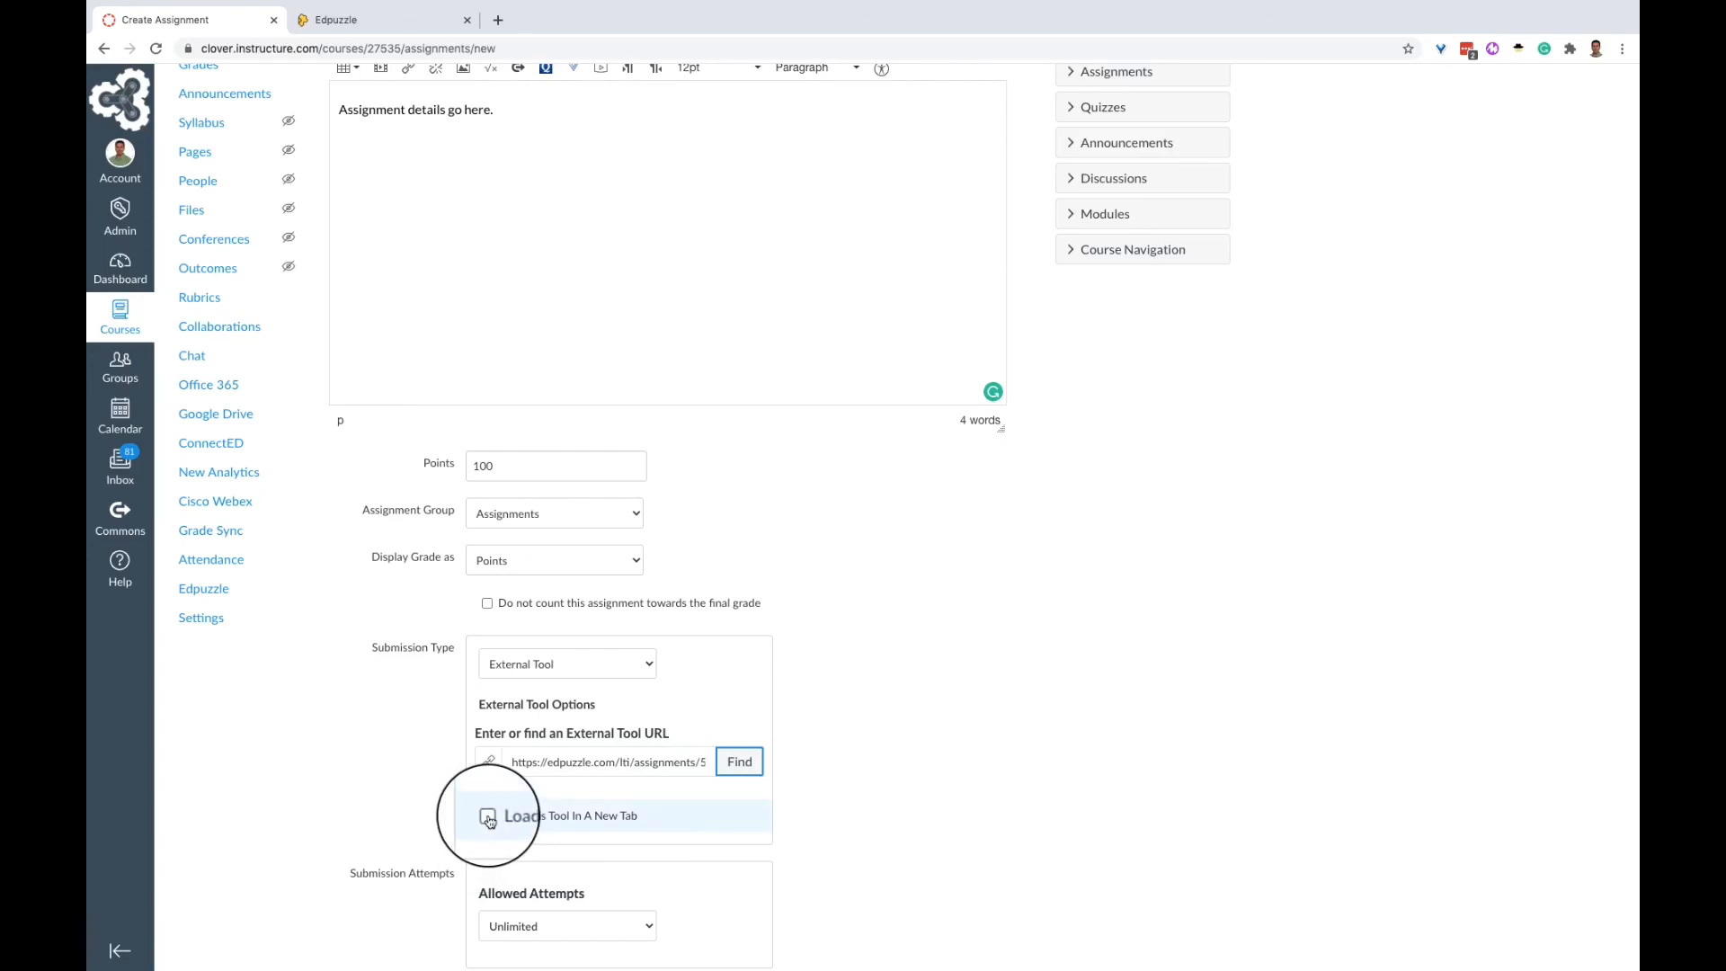
- Enable Load This Tool In A New Tab and bring the availability settings into view
left_click(487, 820)
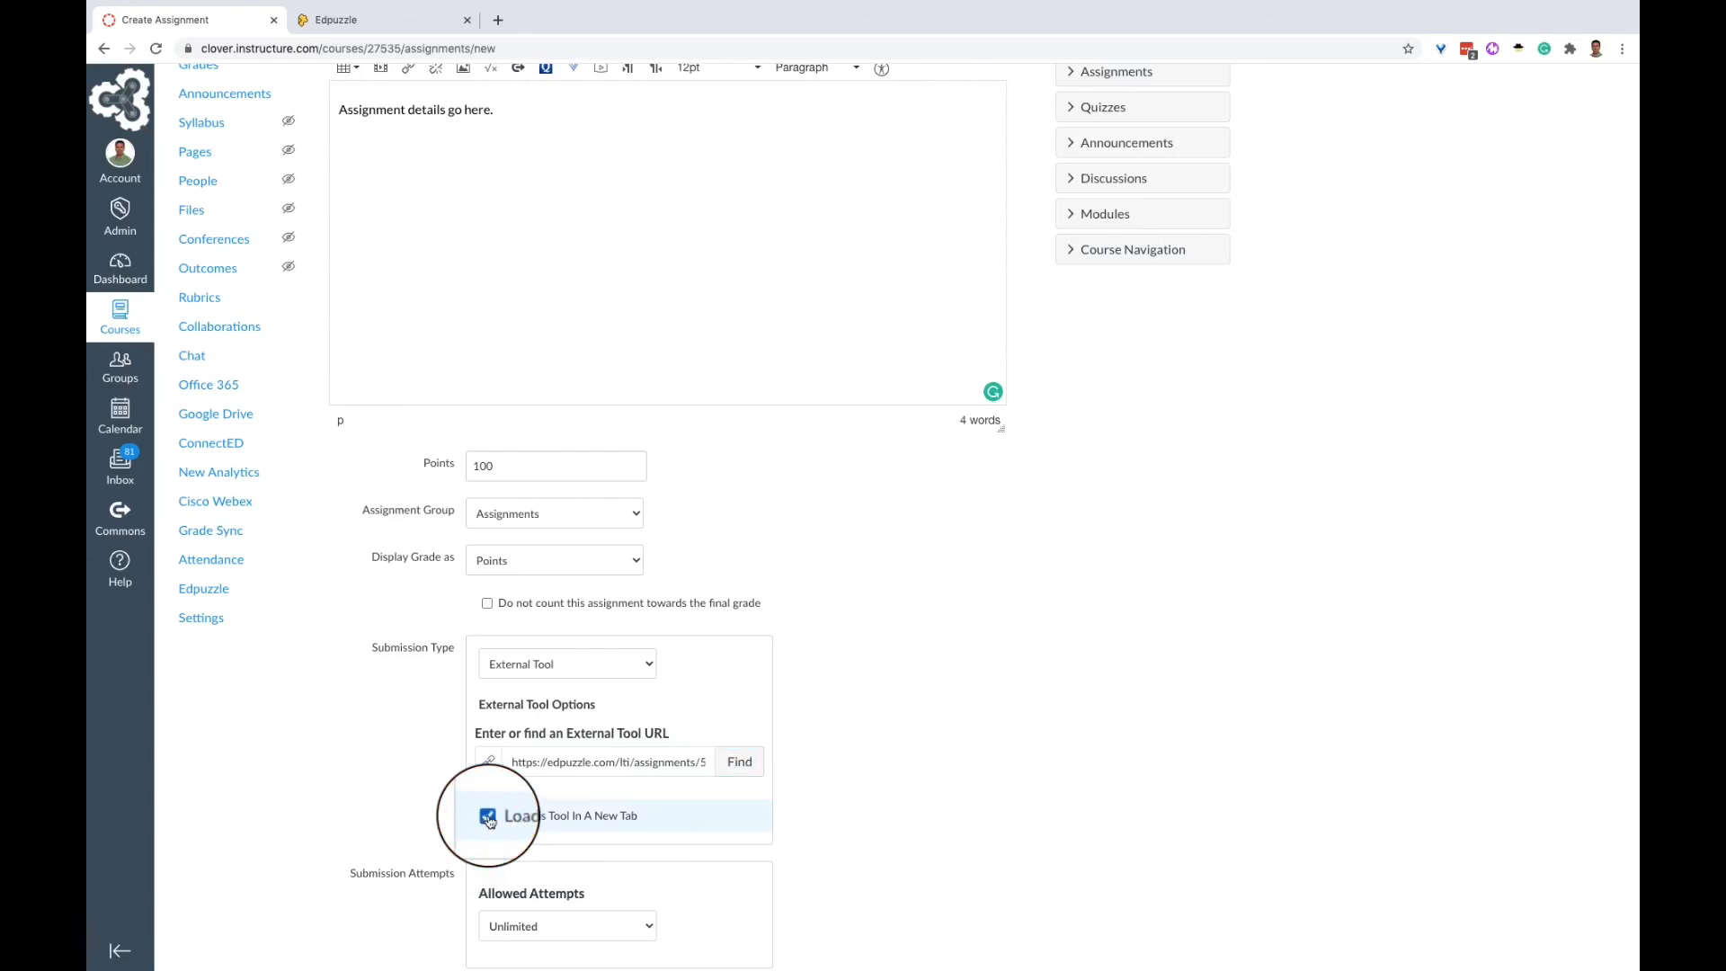
scroll("down", 3)
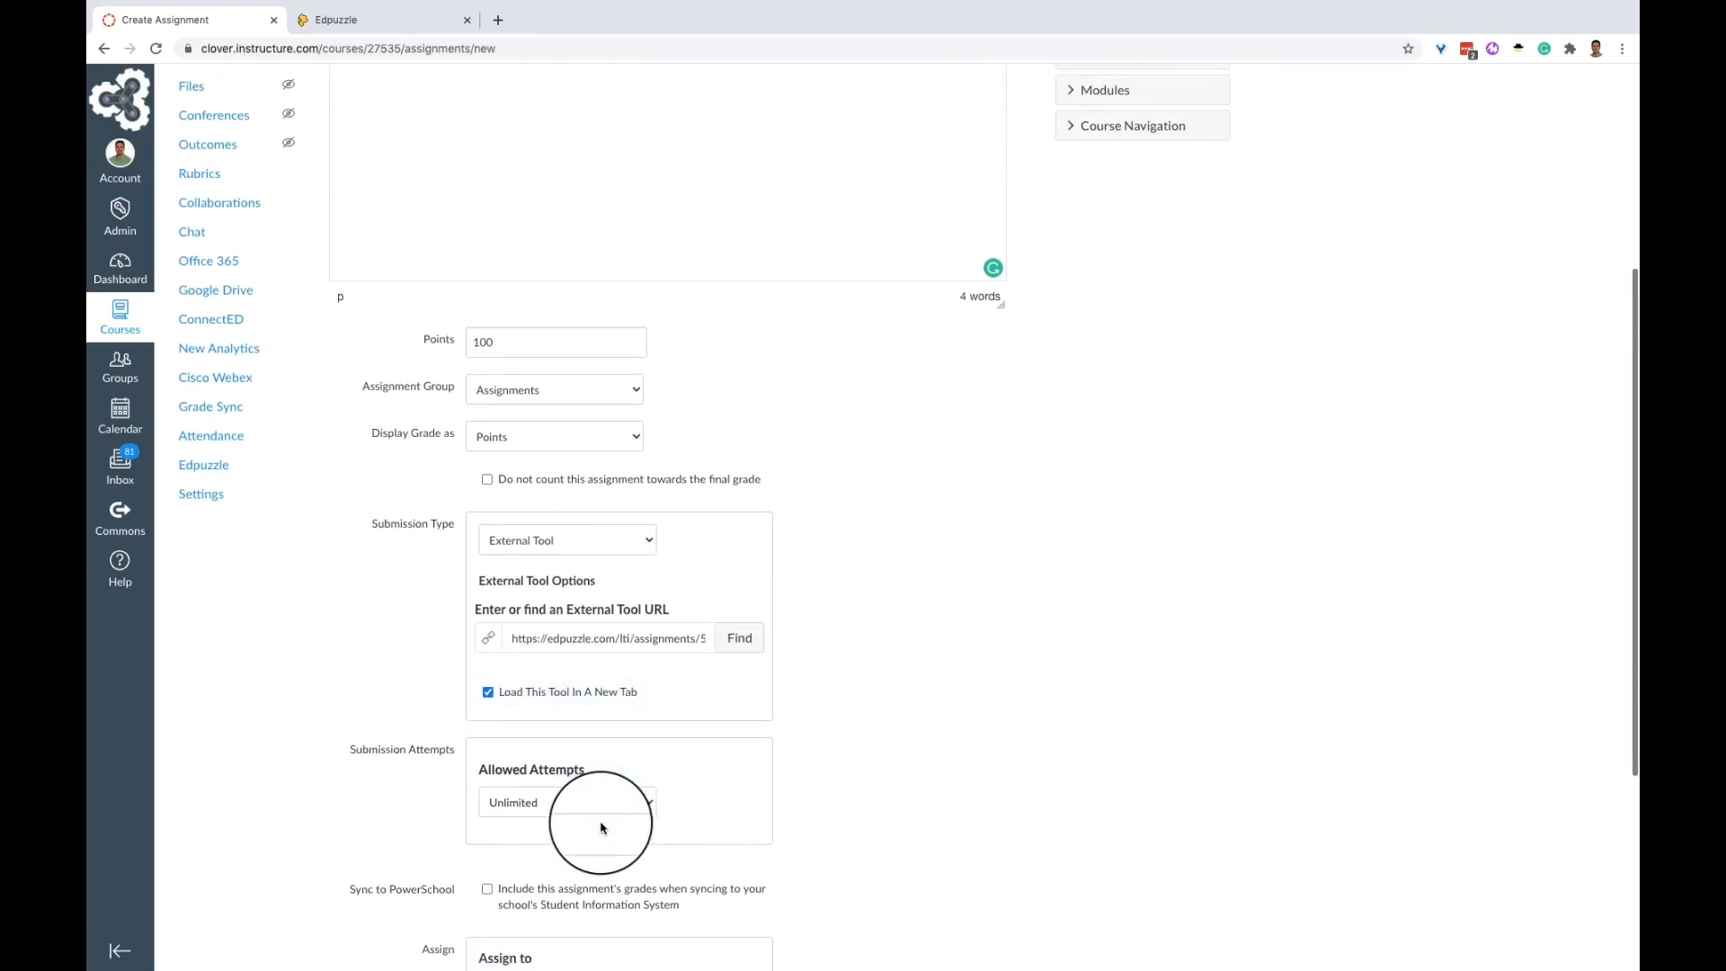
scroll("down", 3)
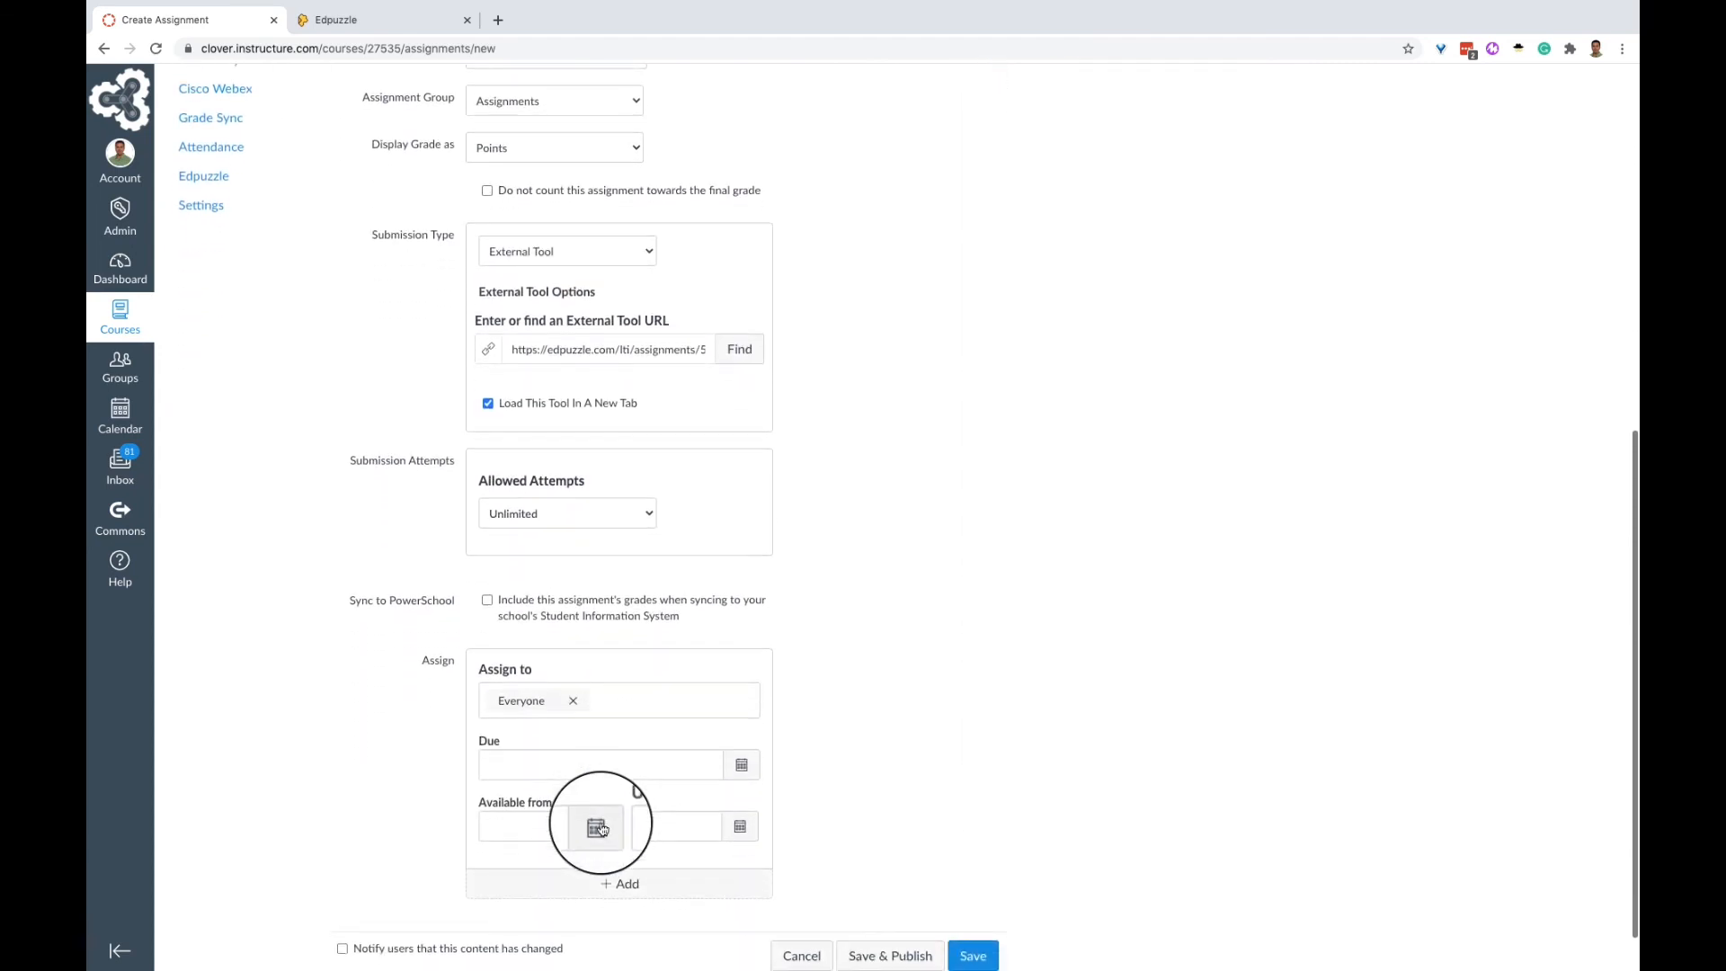